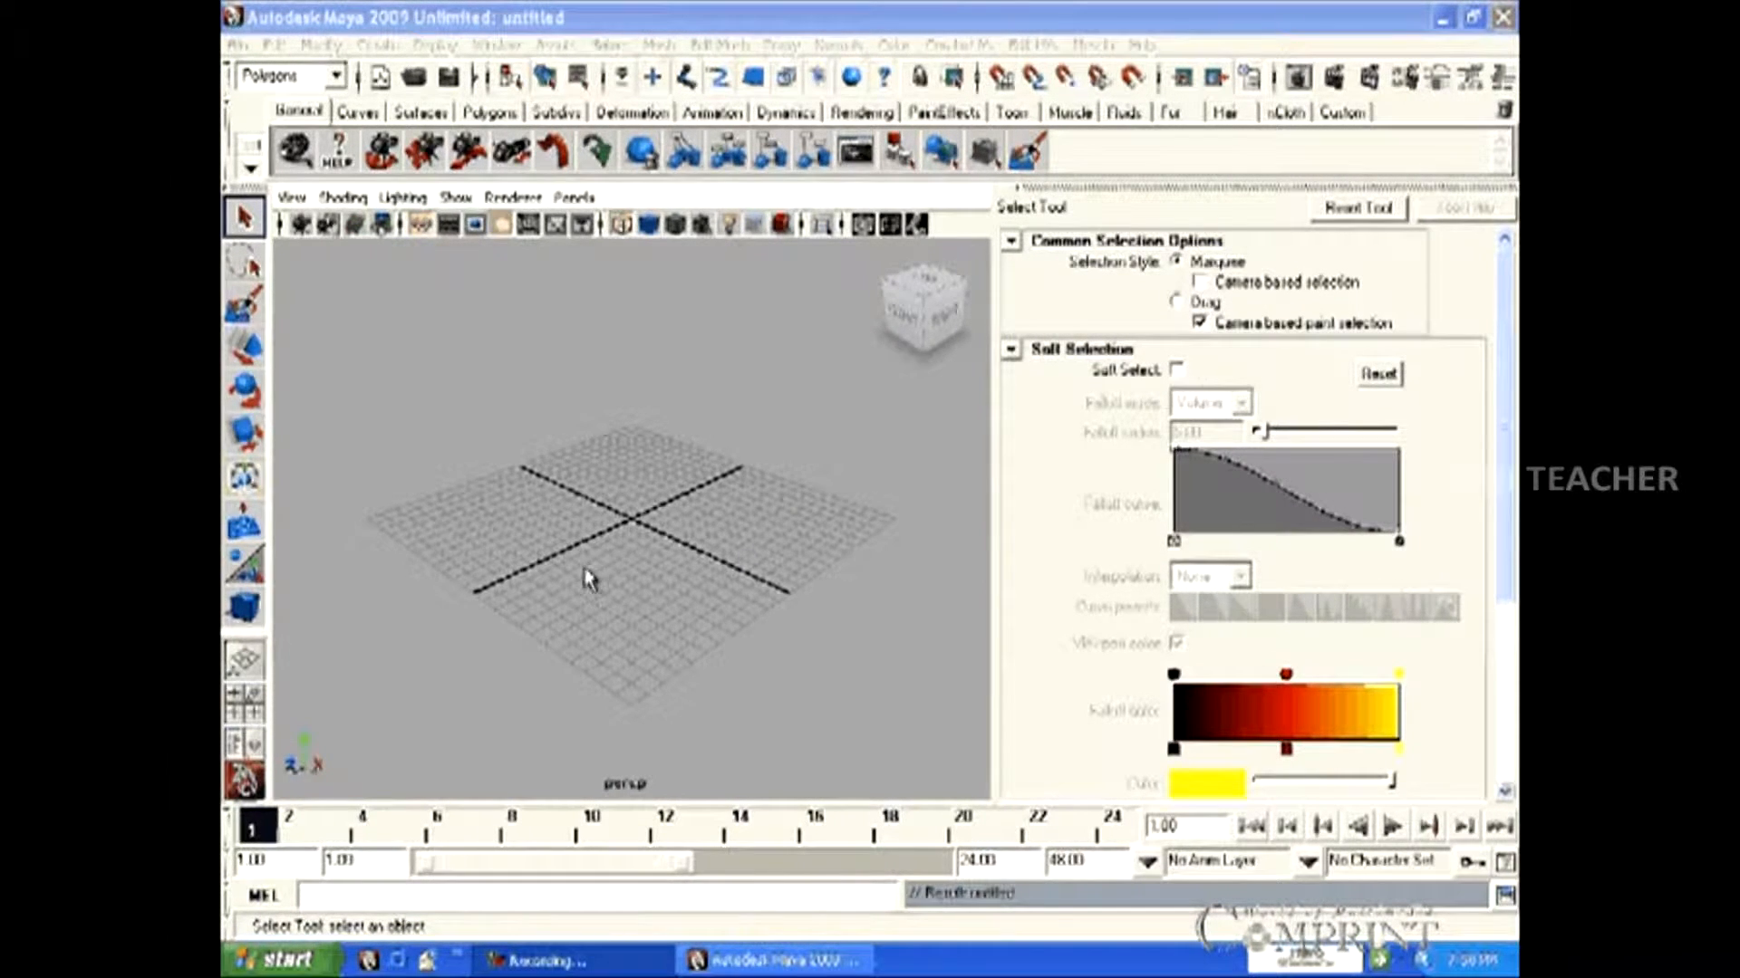
Open the Create menu's list of polygon primitives over the empty grid
left_click_drag(588, 577, 711, 610)
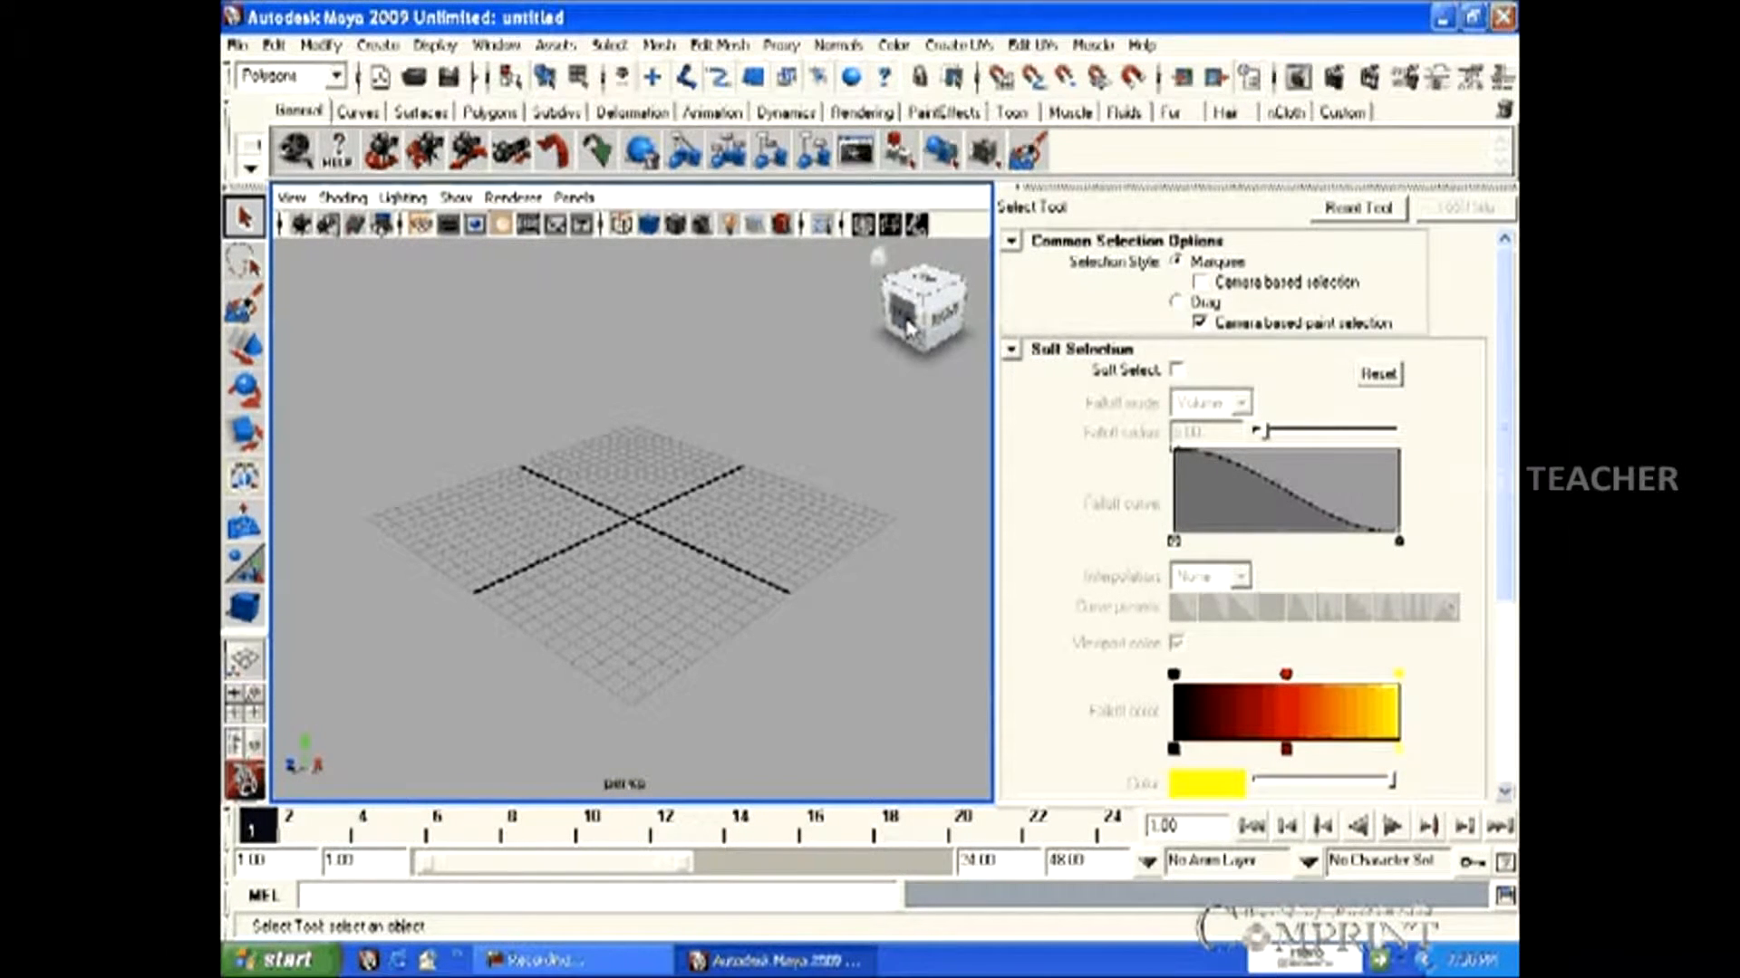
mouse_move(687, 790)
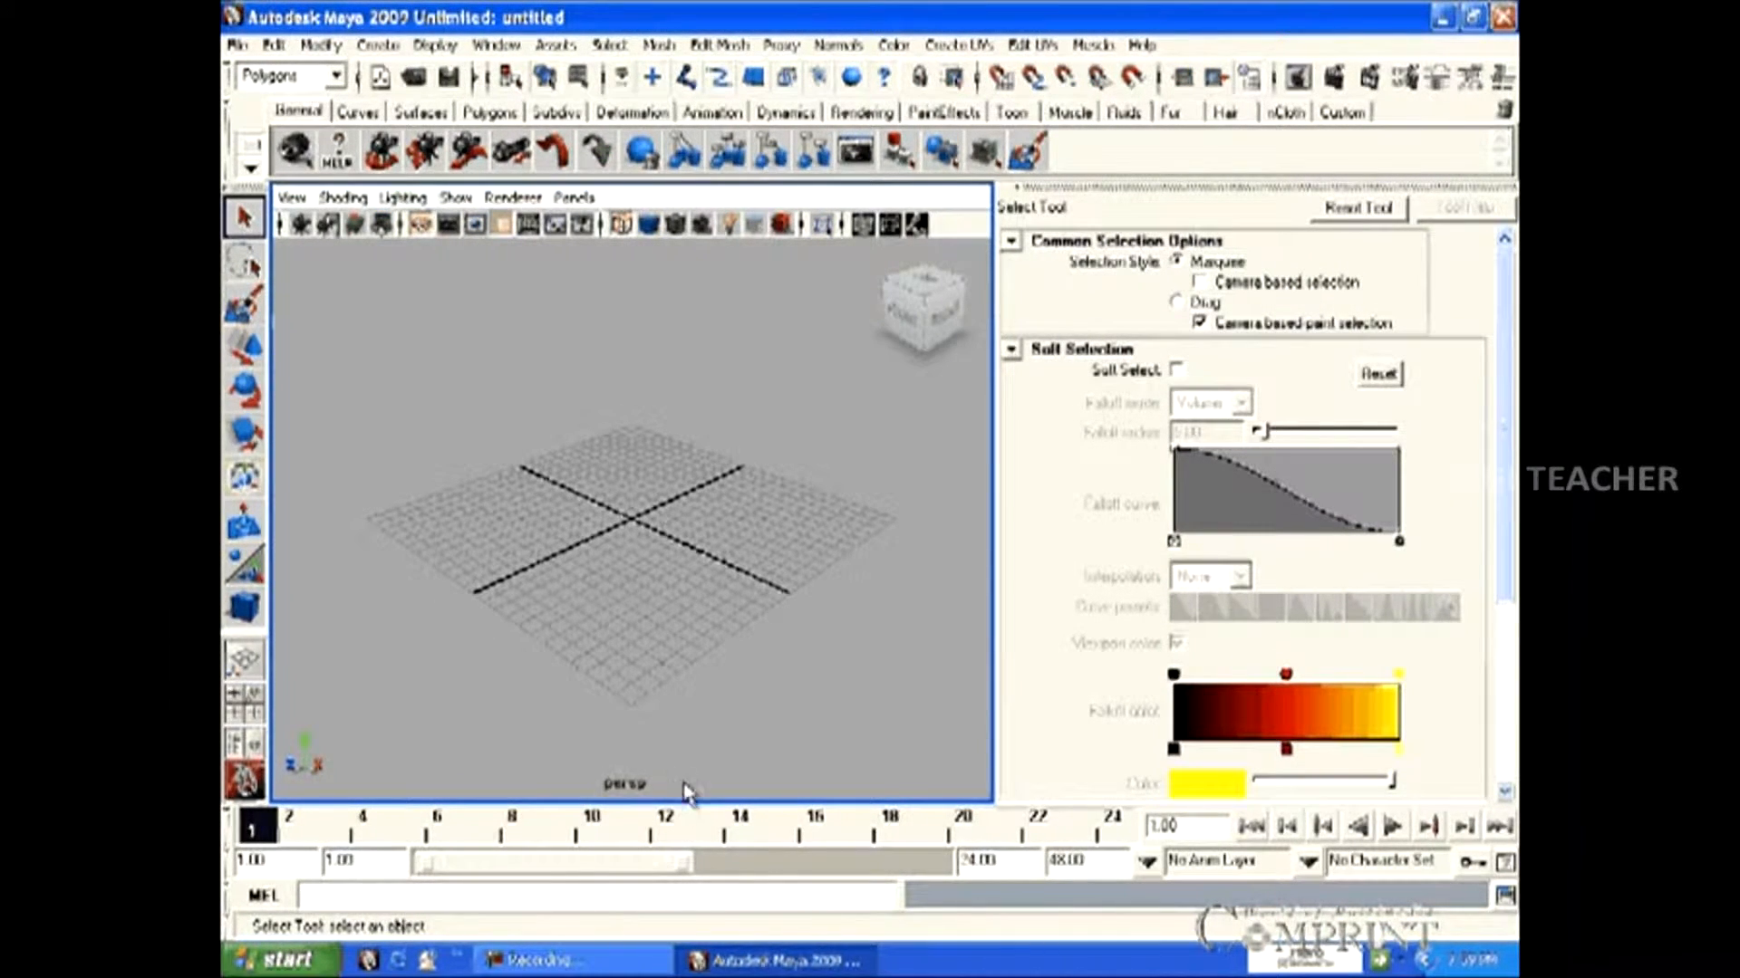
left_click(395, 44)
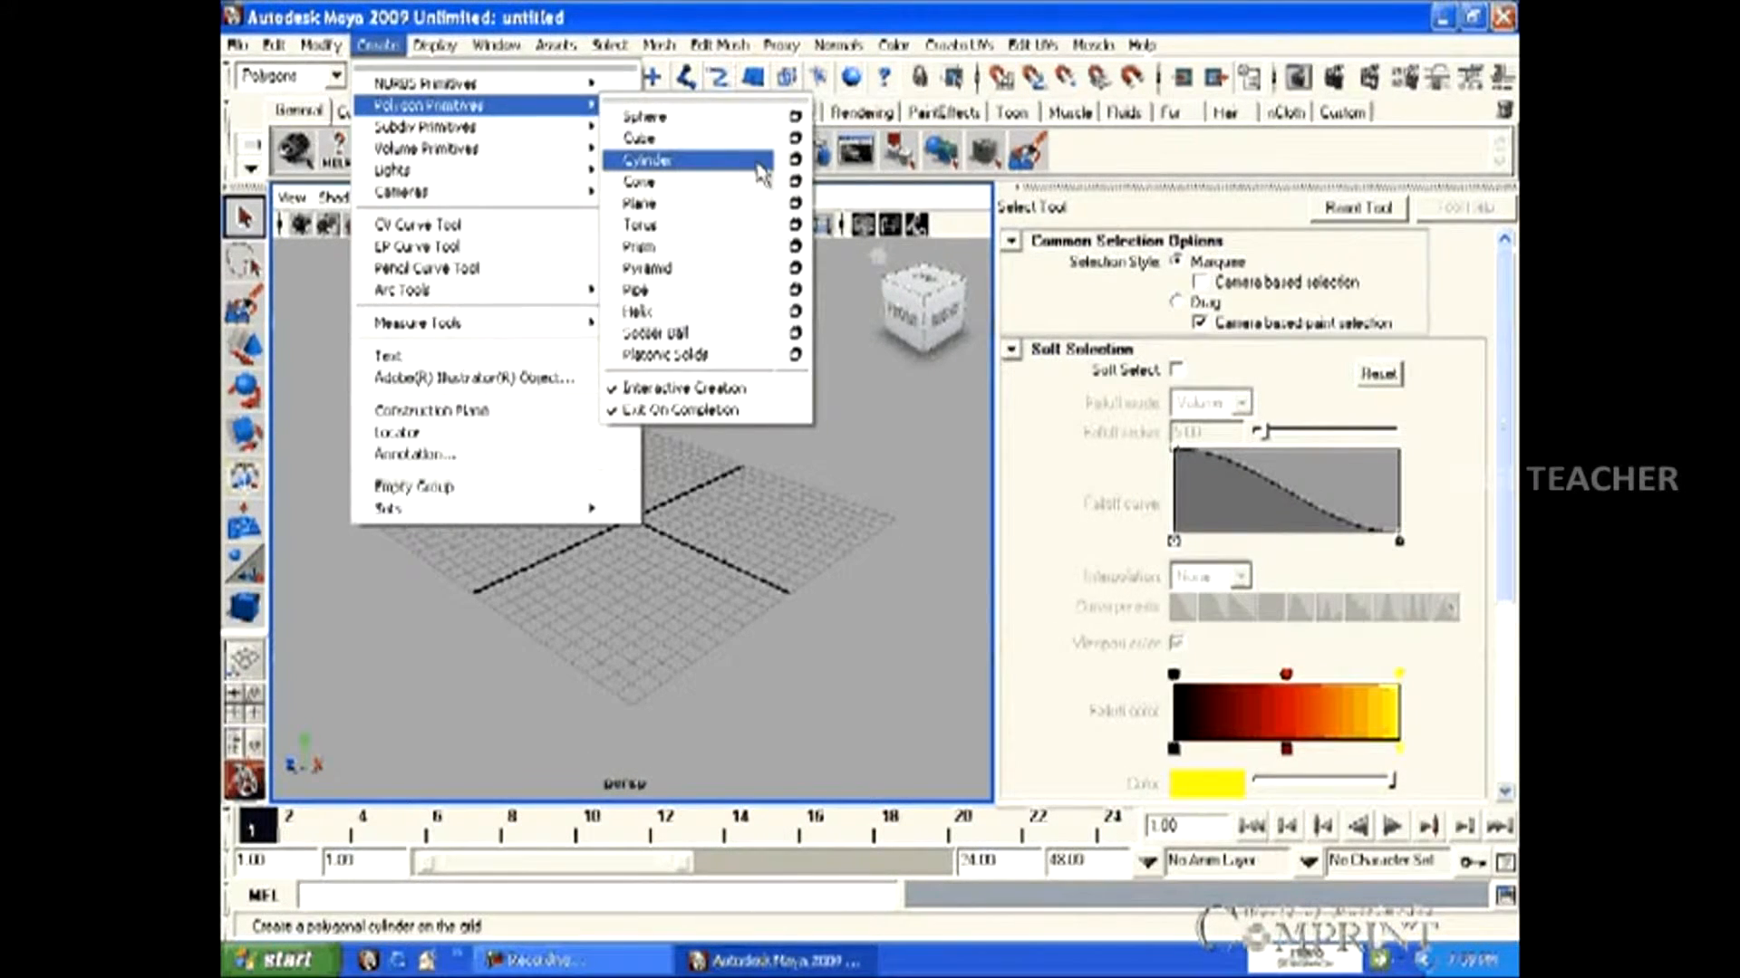
Create a polygon cylinder and view it from the ViewCube's left side
left_click(645, 160)
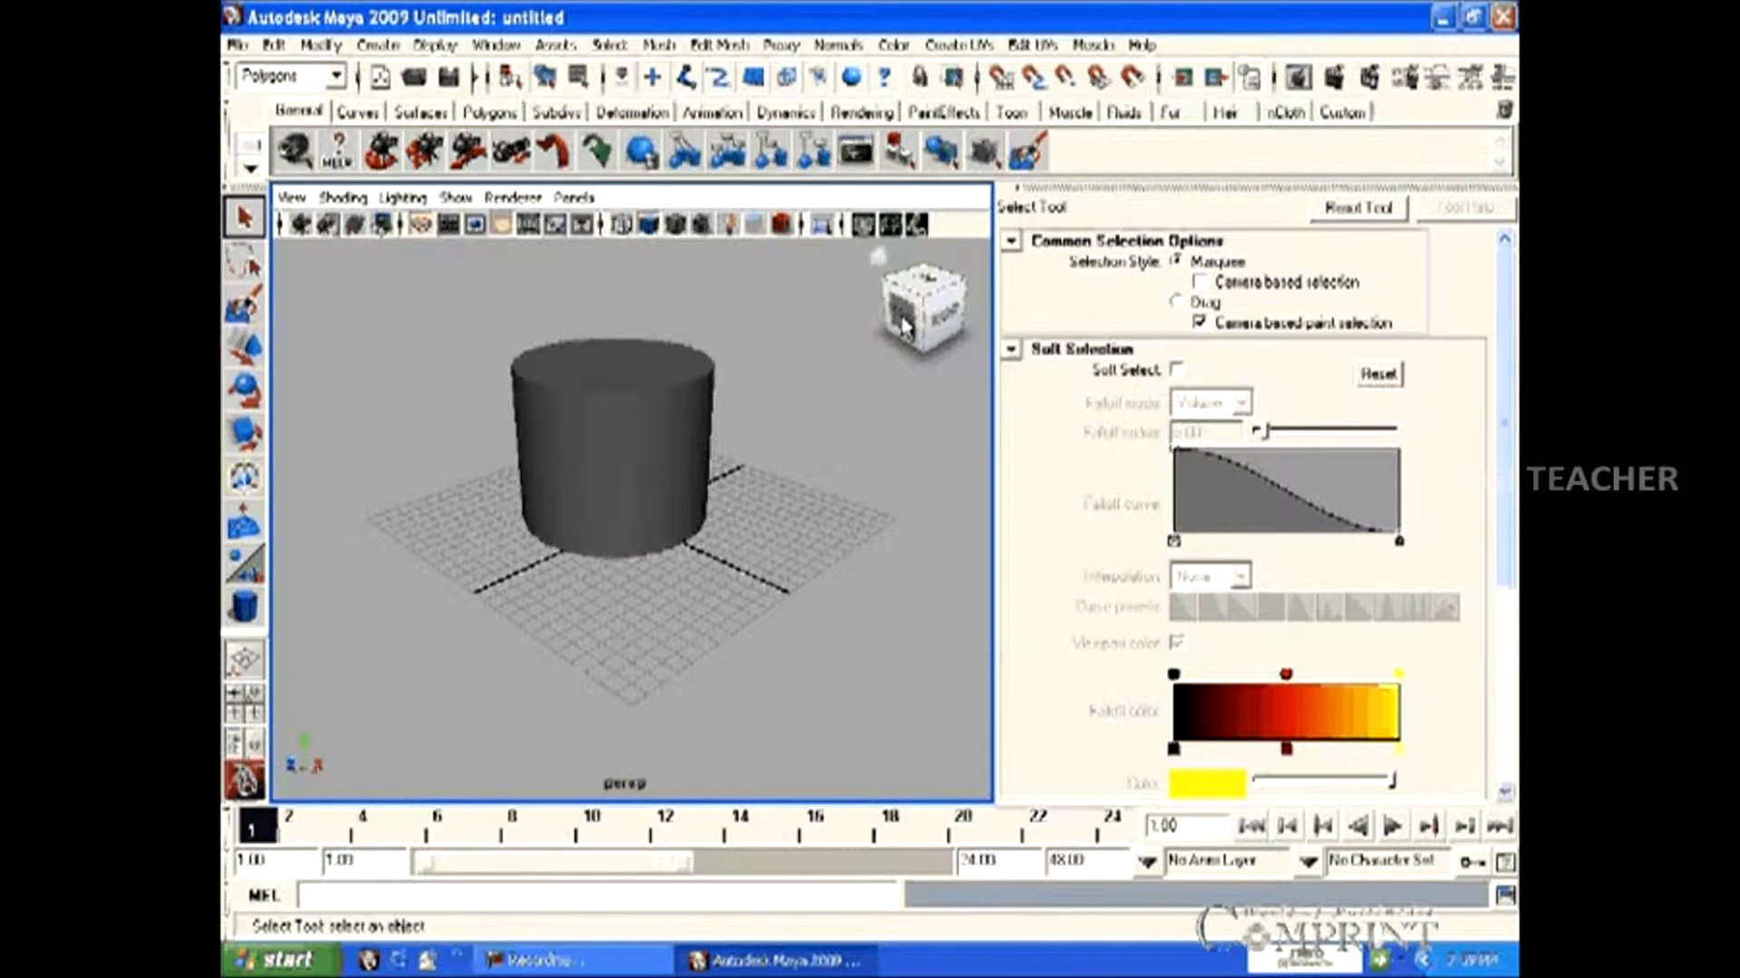
left_click(923, 312)
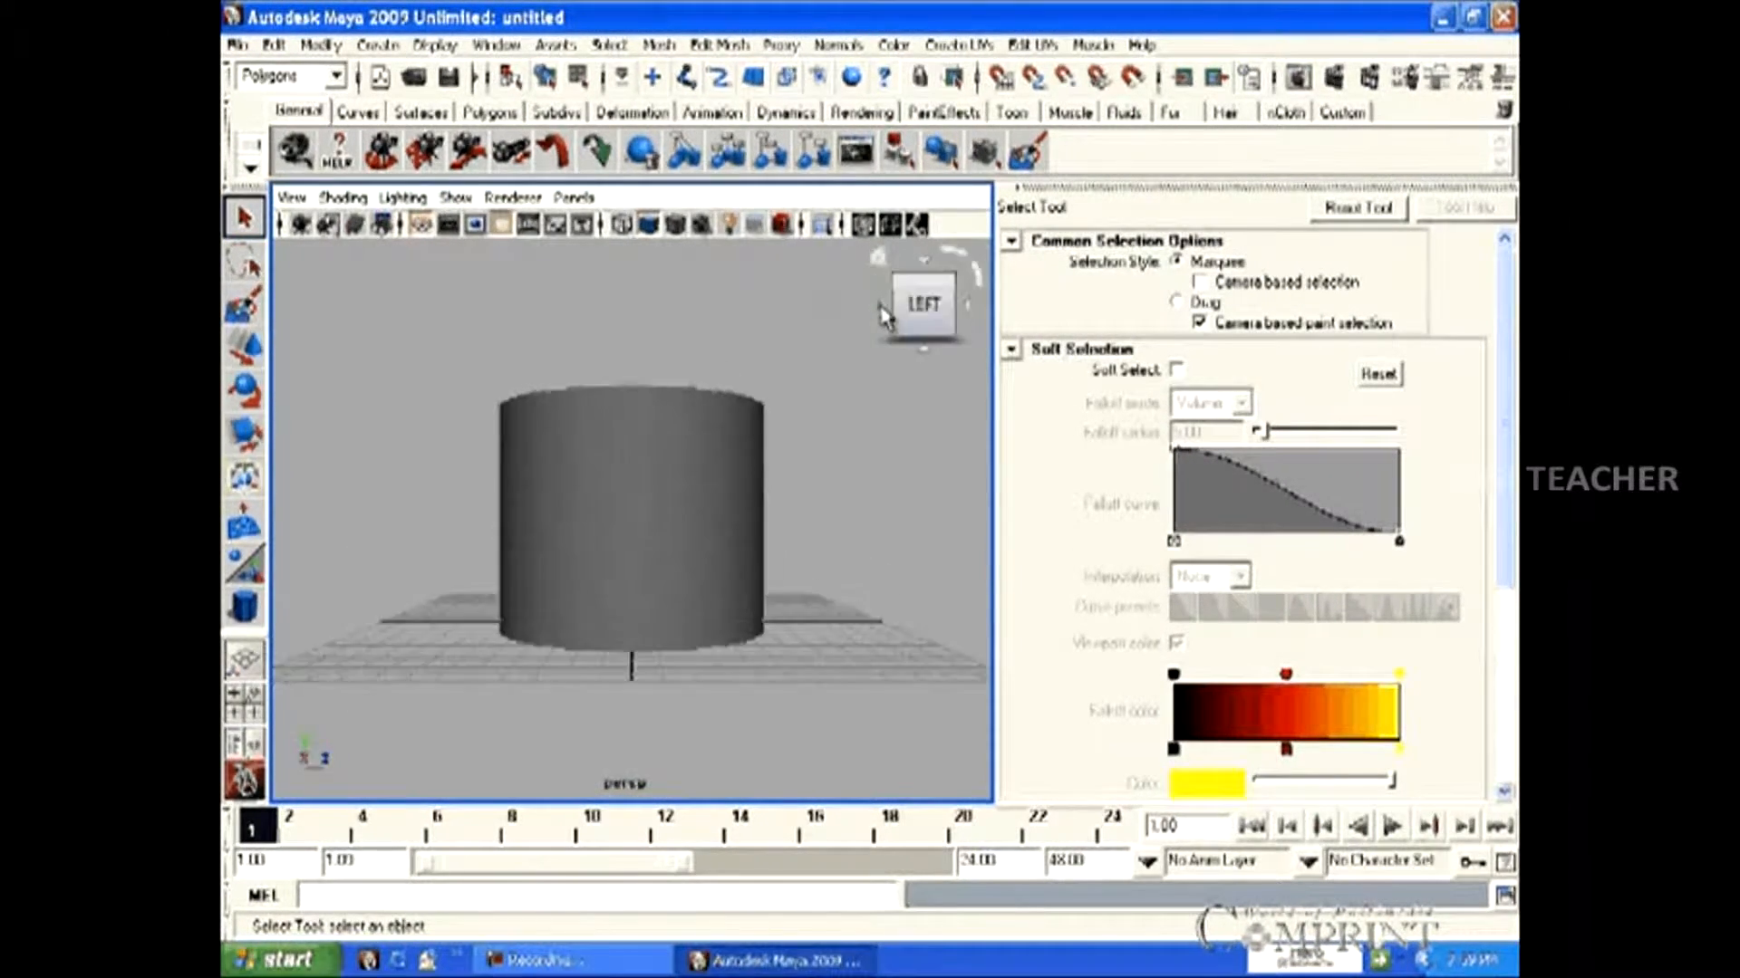
mouse_move(931, 461)
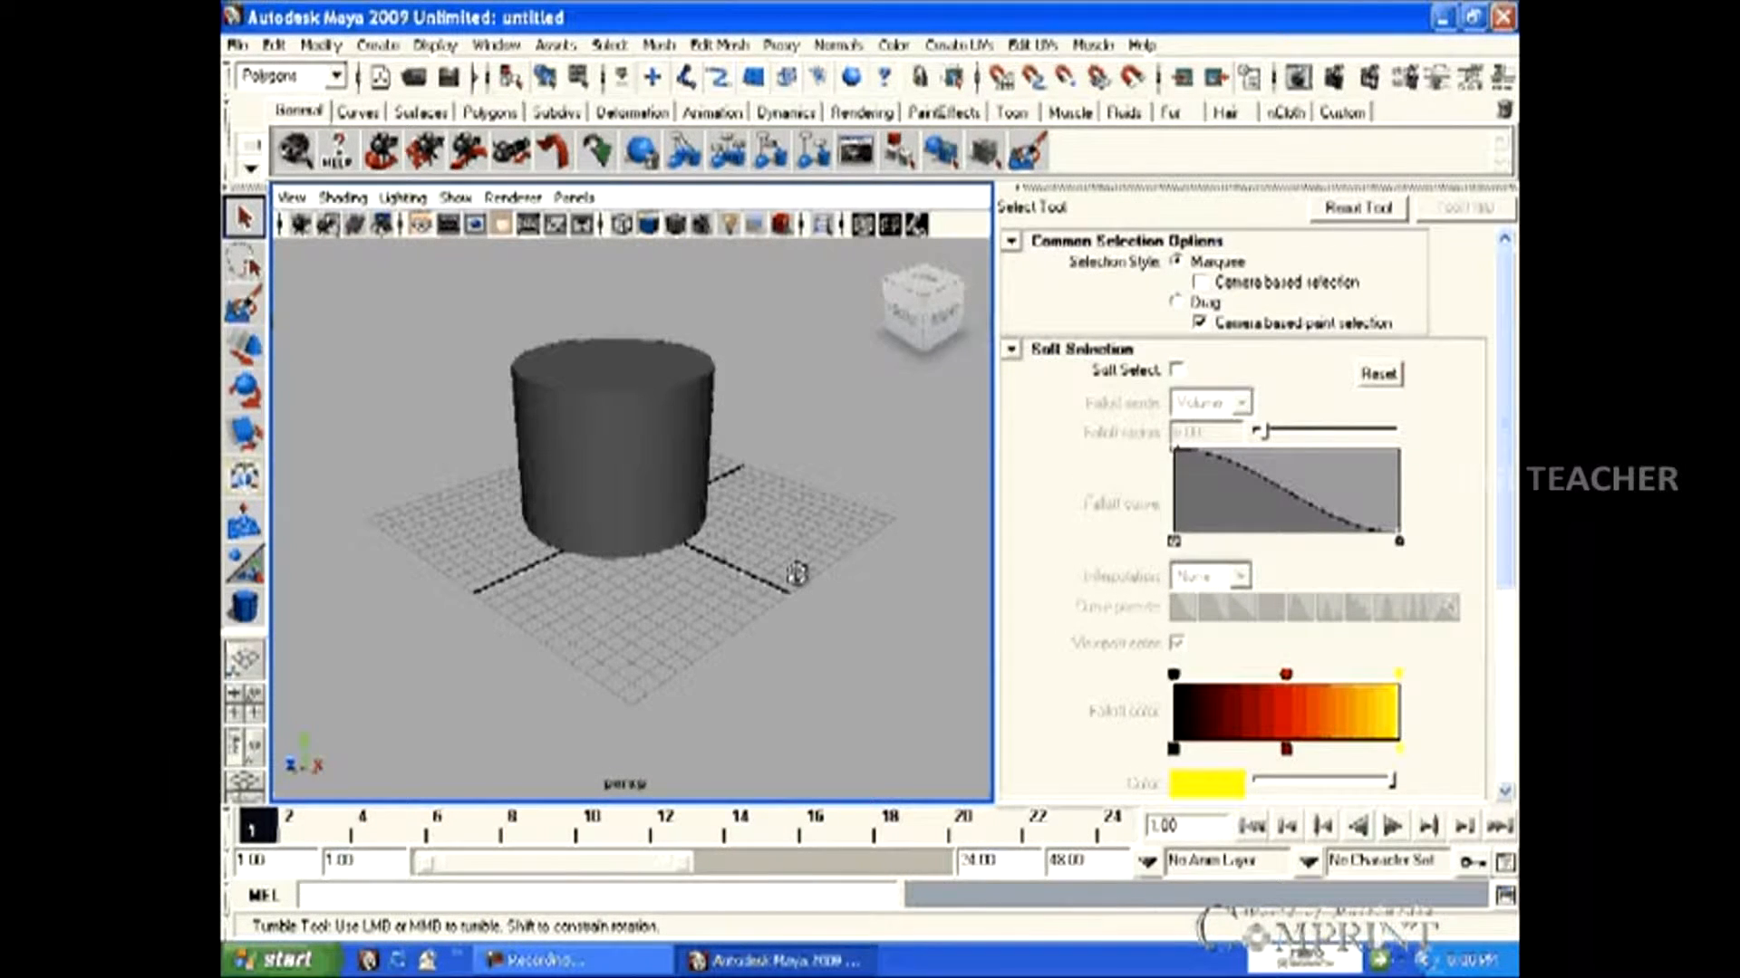
Orbit, pan and zoom around the cylinder, settling on a front view level with the grid
left_click_drag(794, 572, 732, 638)
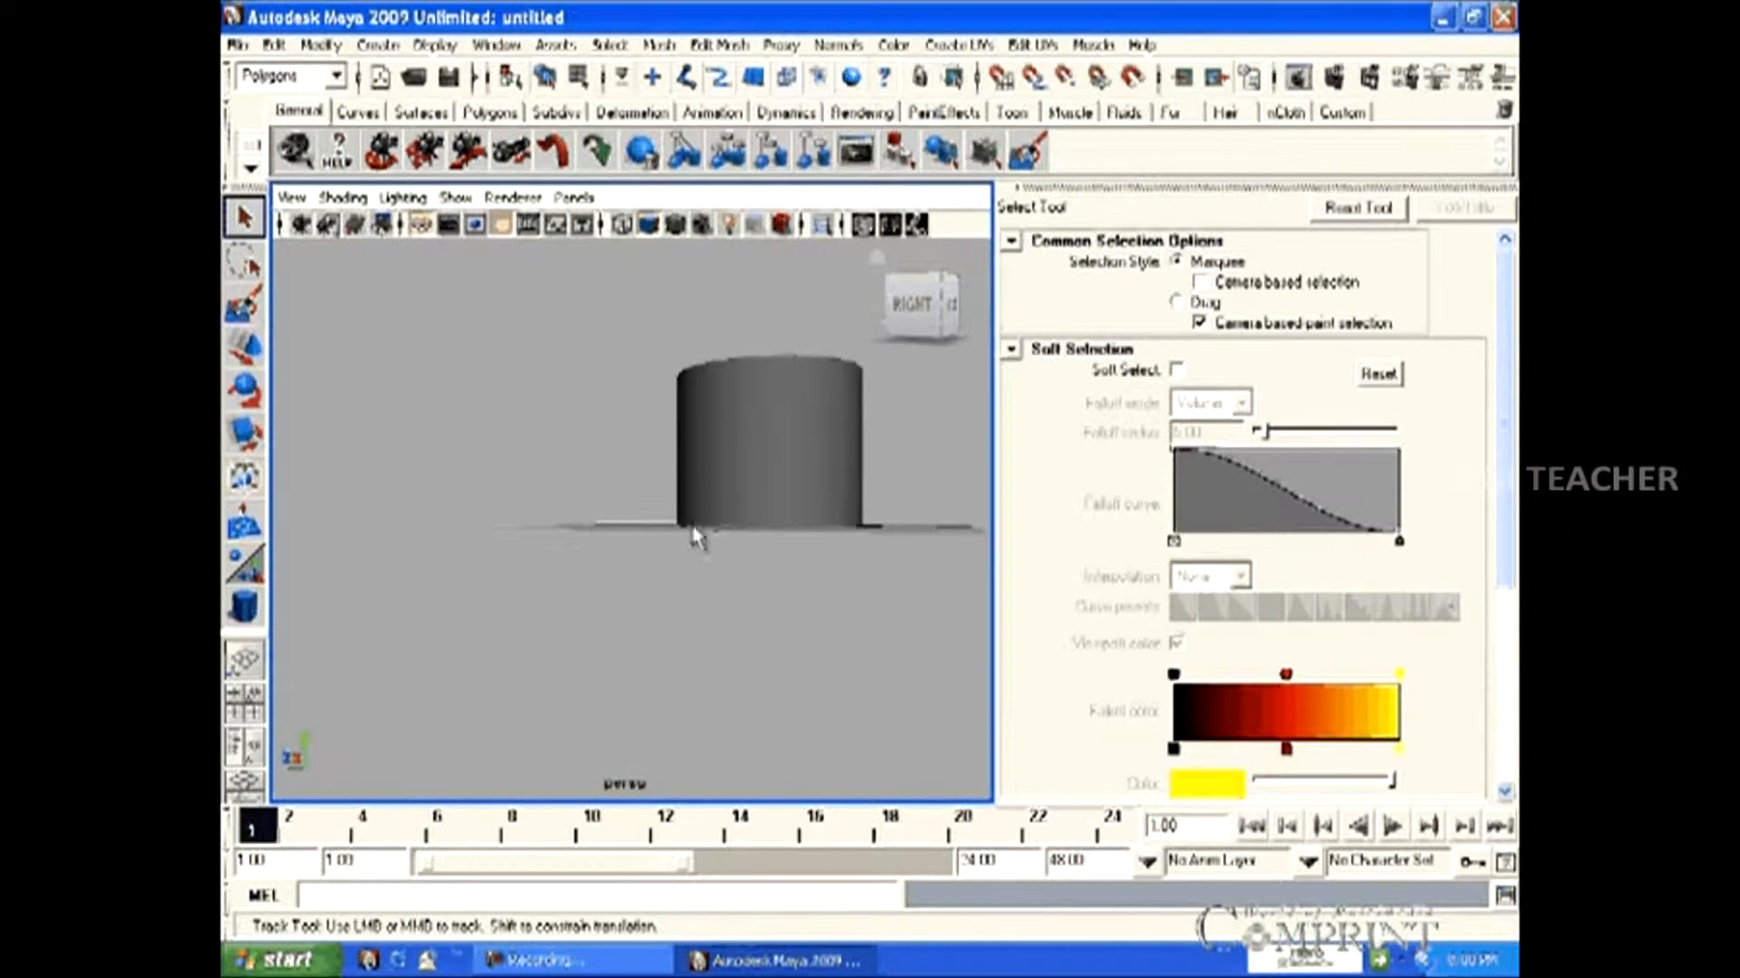
left_click_drag(698, 533, 648, 654)
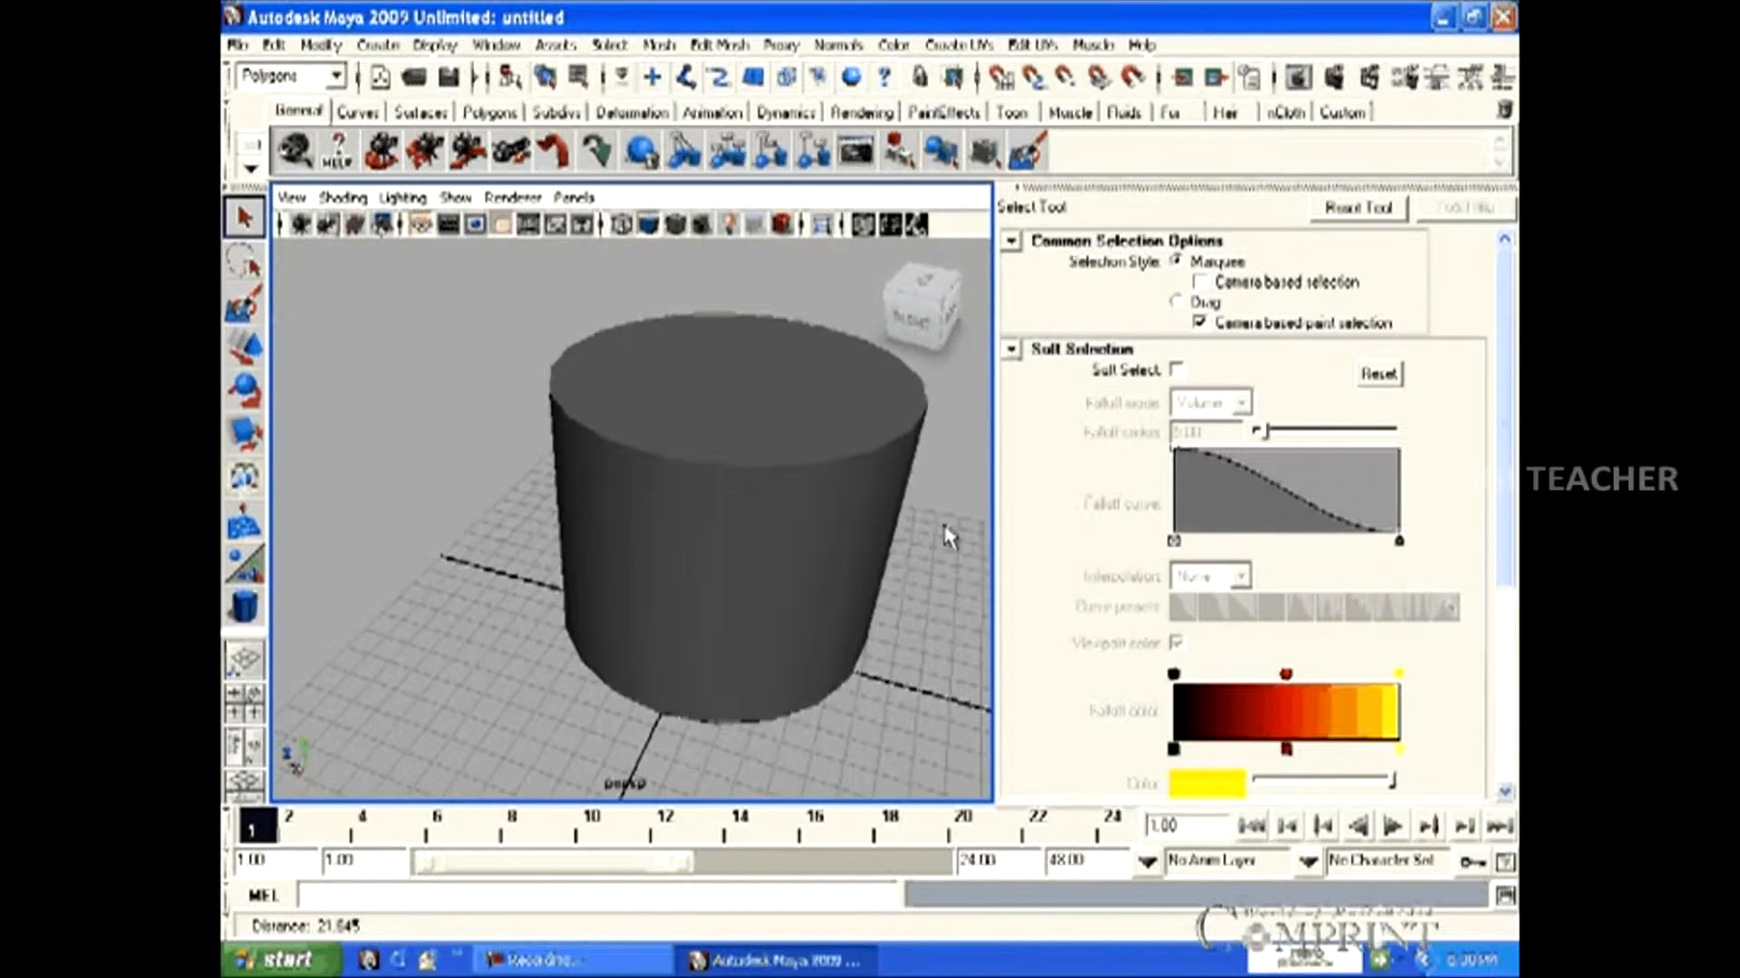
scroll("down", 3)
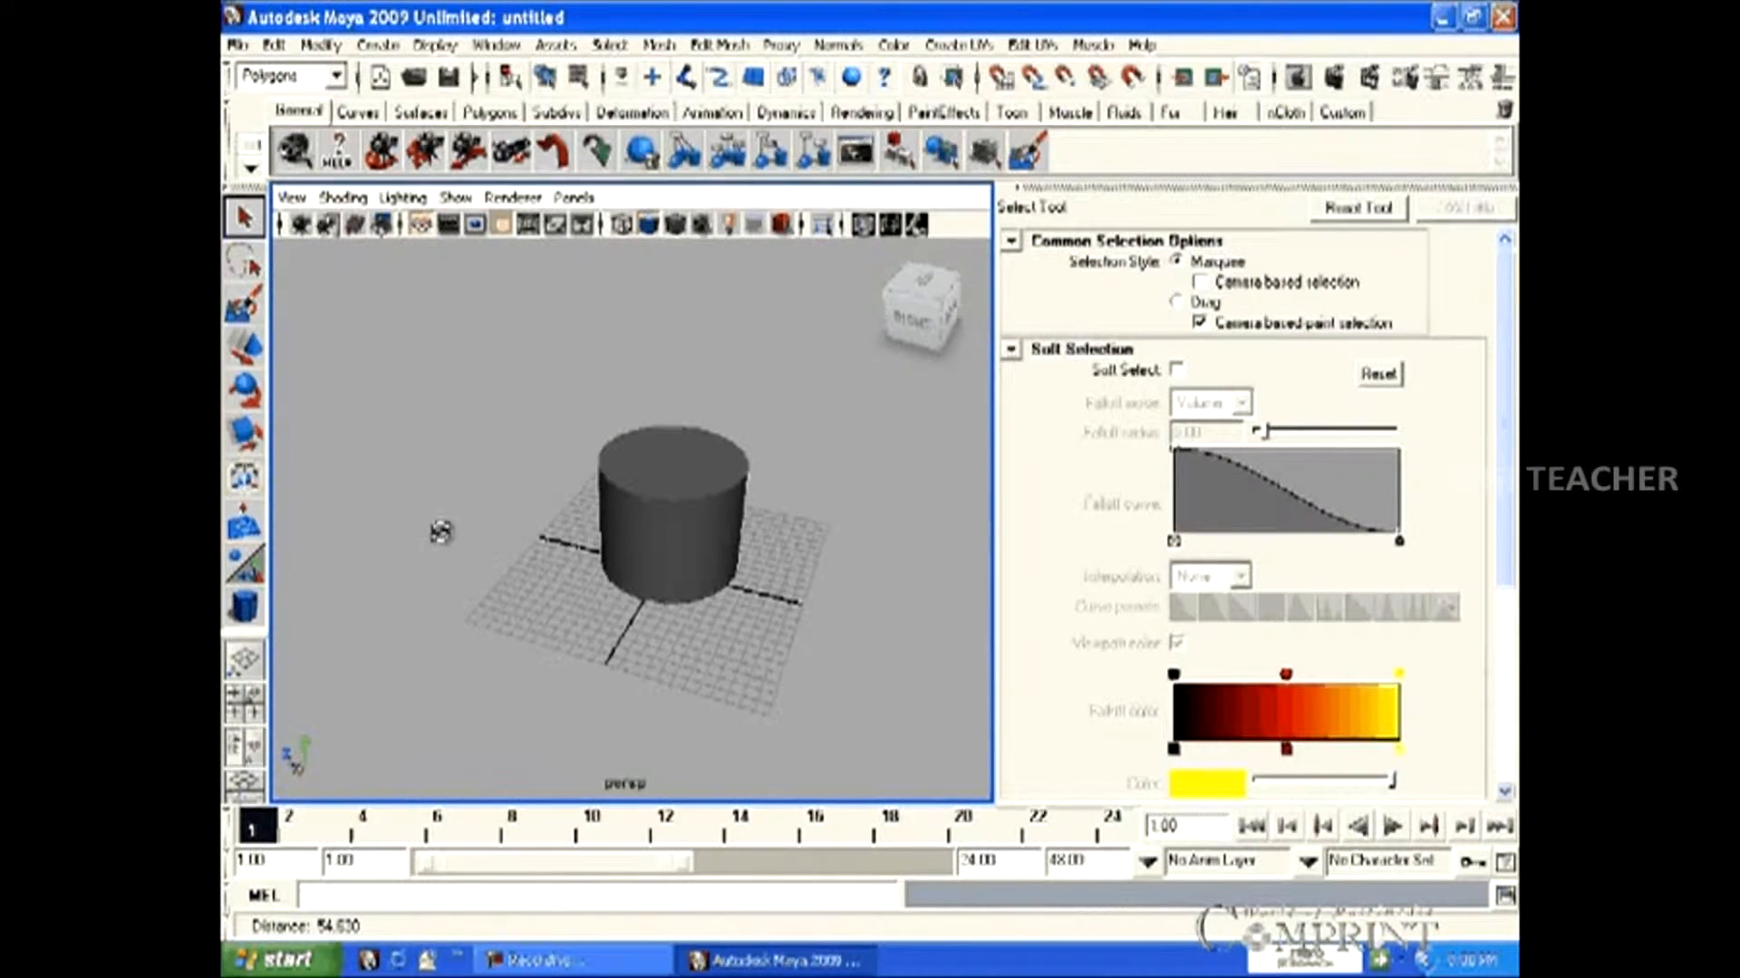
left_click_drag(444, 533, 893, 610)
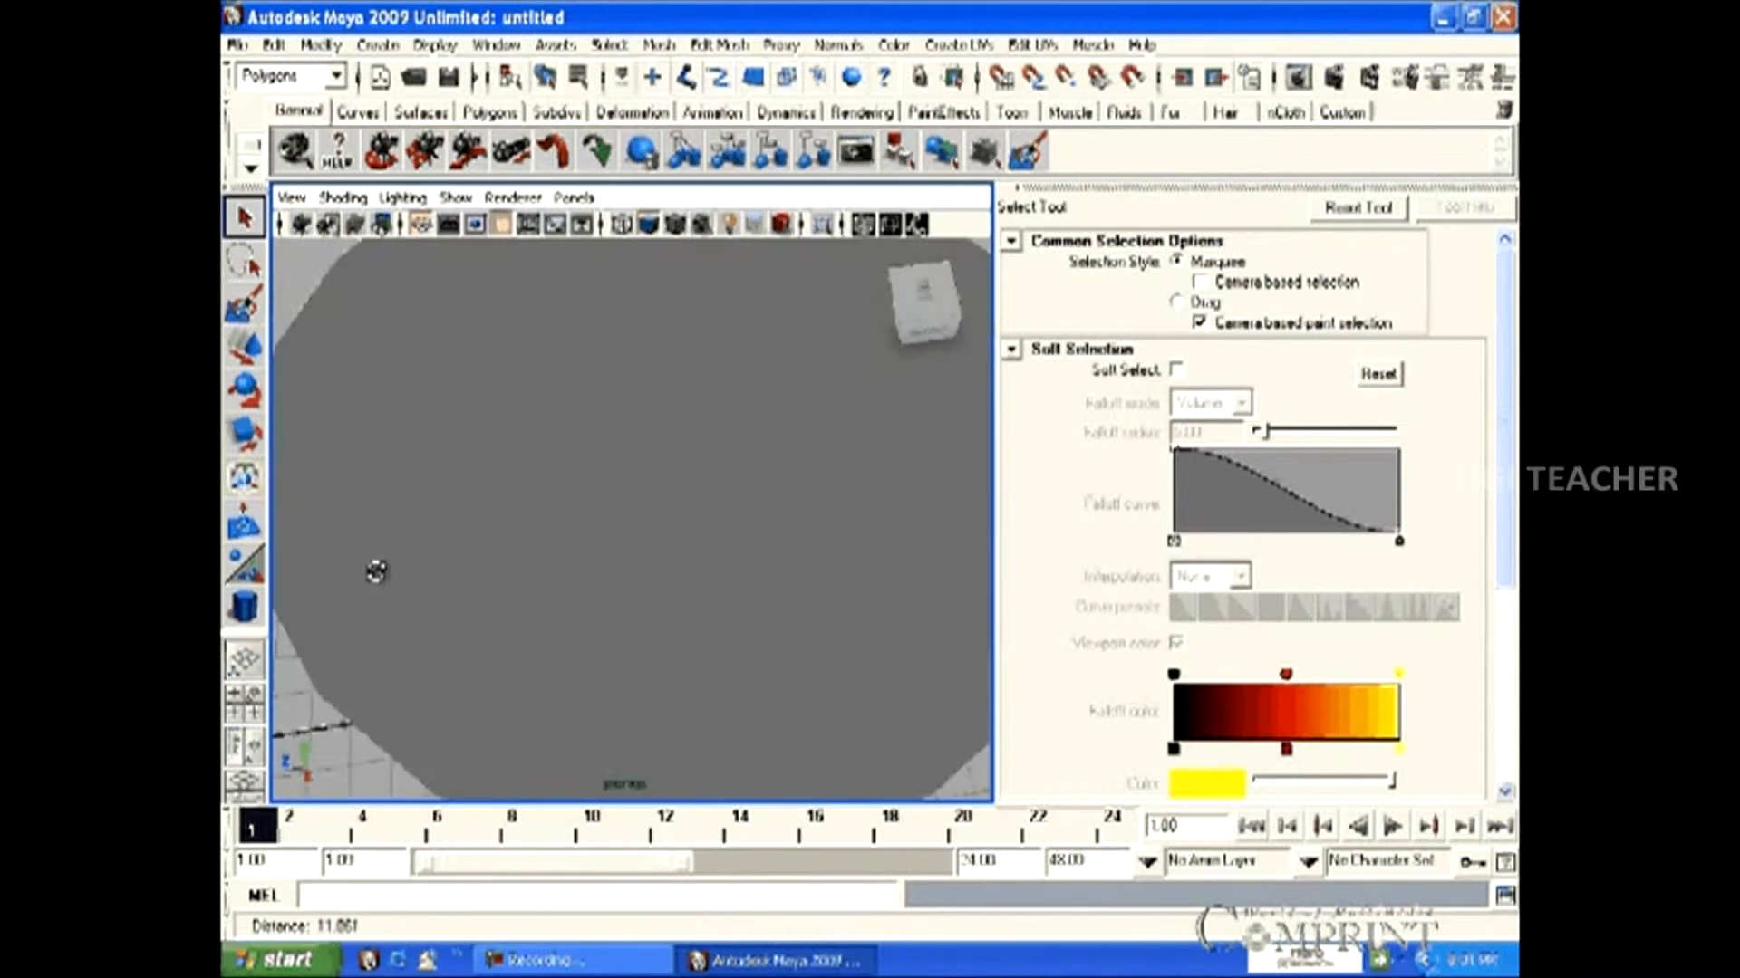
left_click_drag(377, 569, 810, 565)
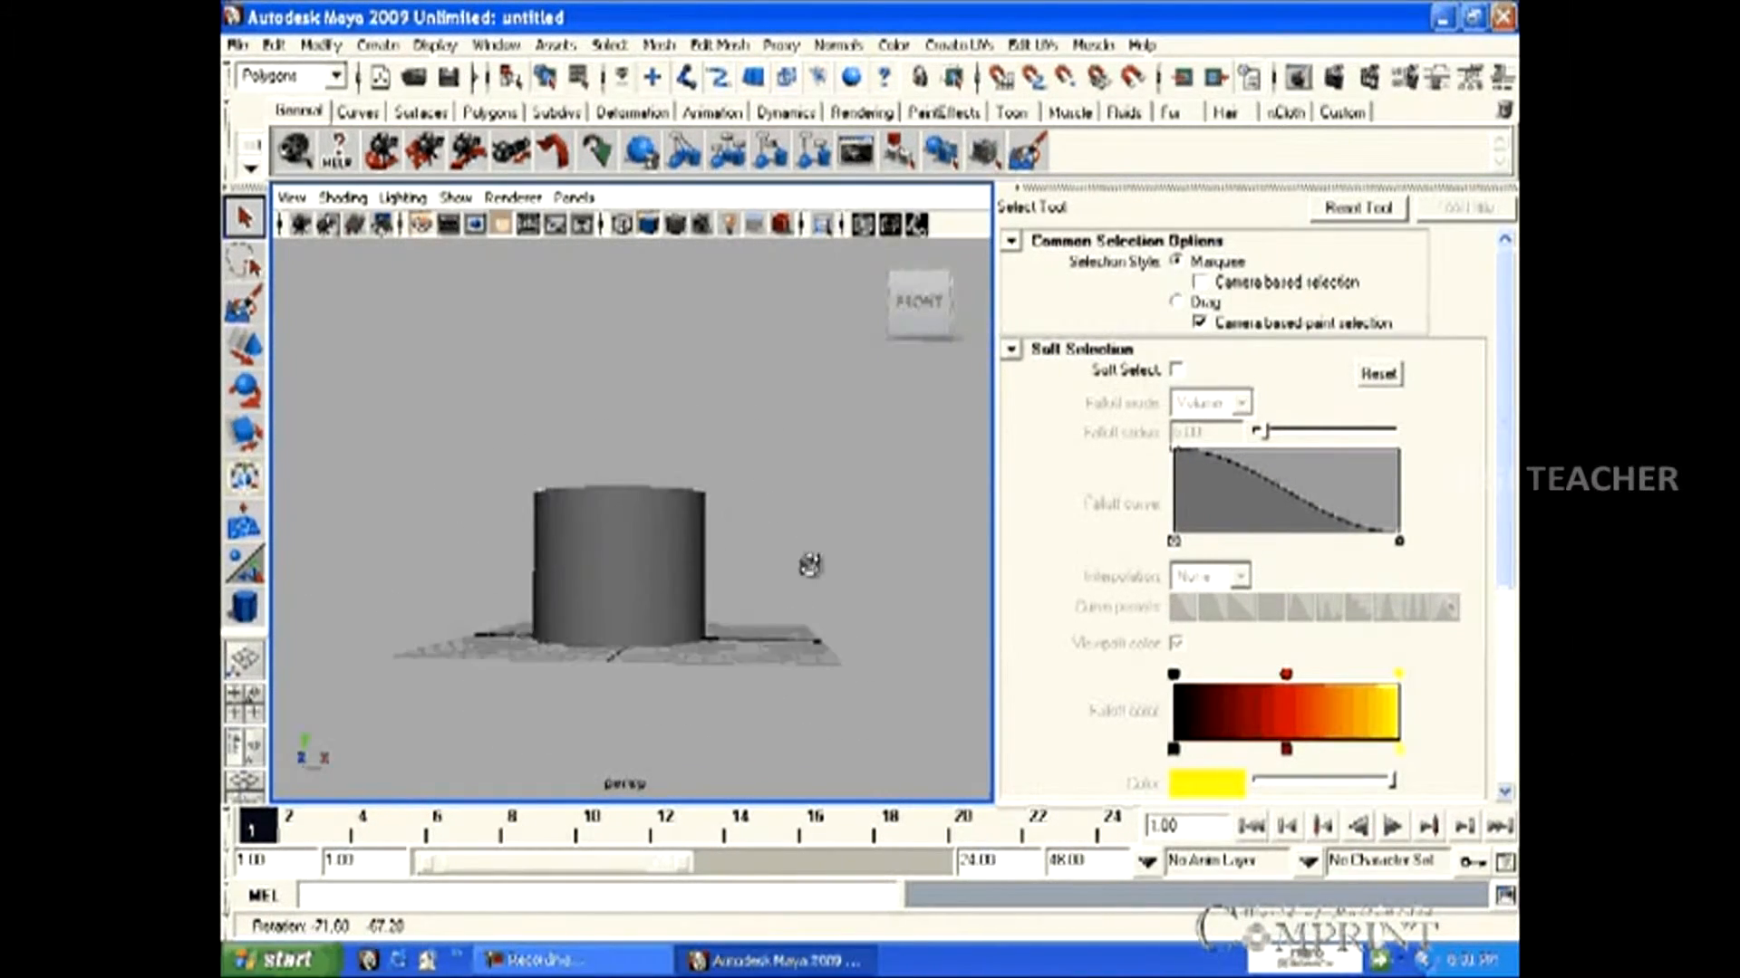
left_click_drag(810, 566, 838, 572)
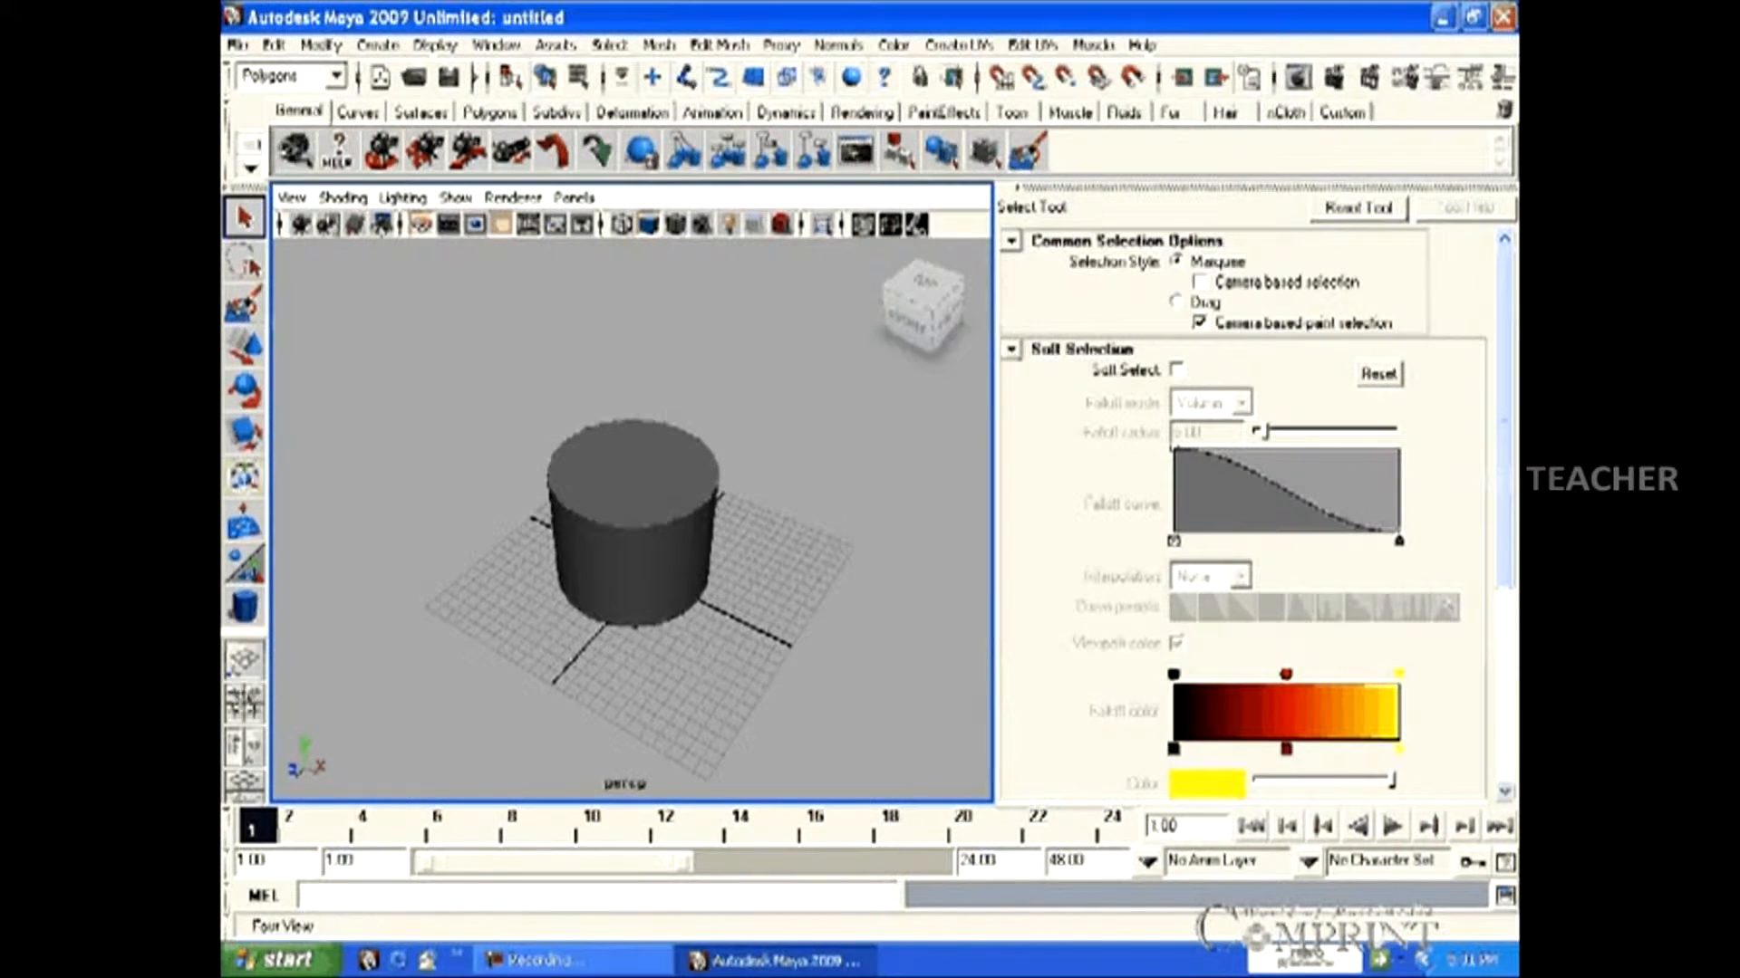
mouse_move(243, 662)
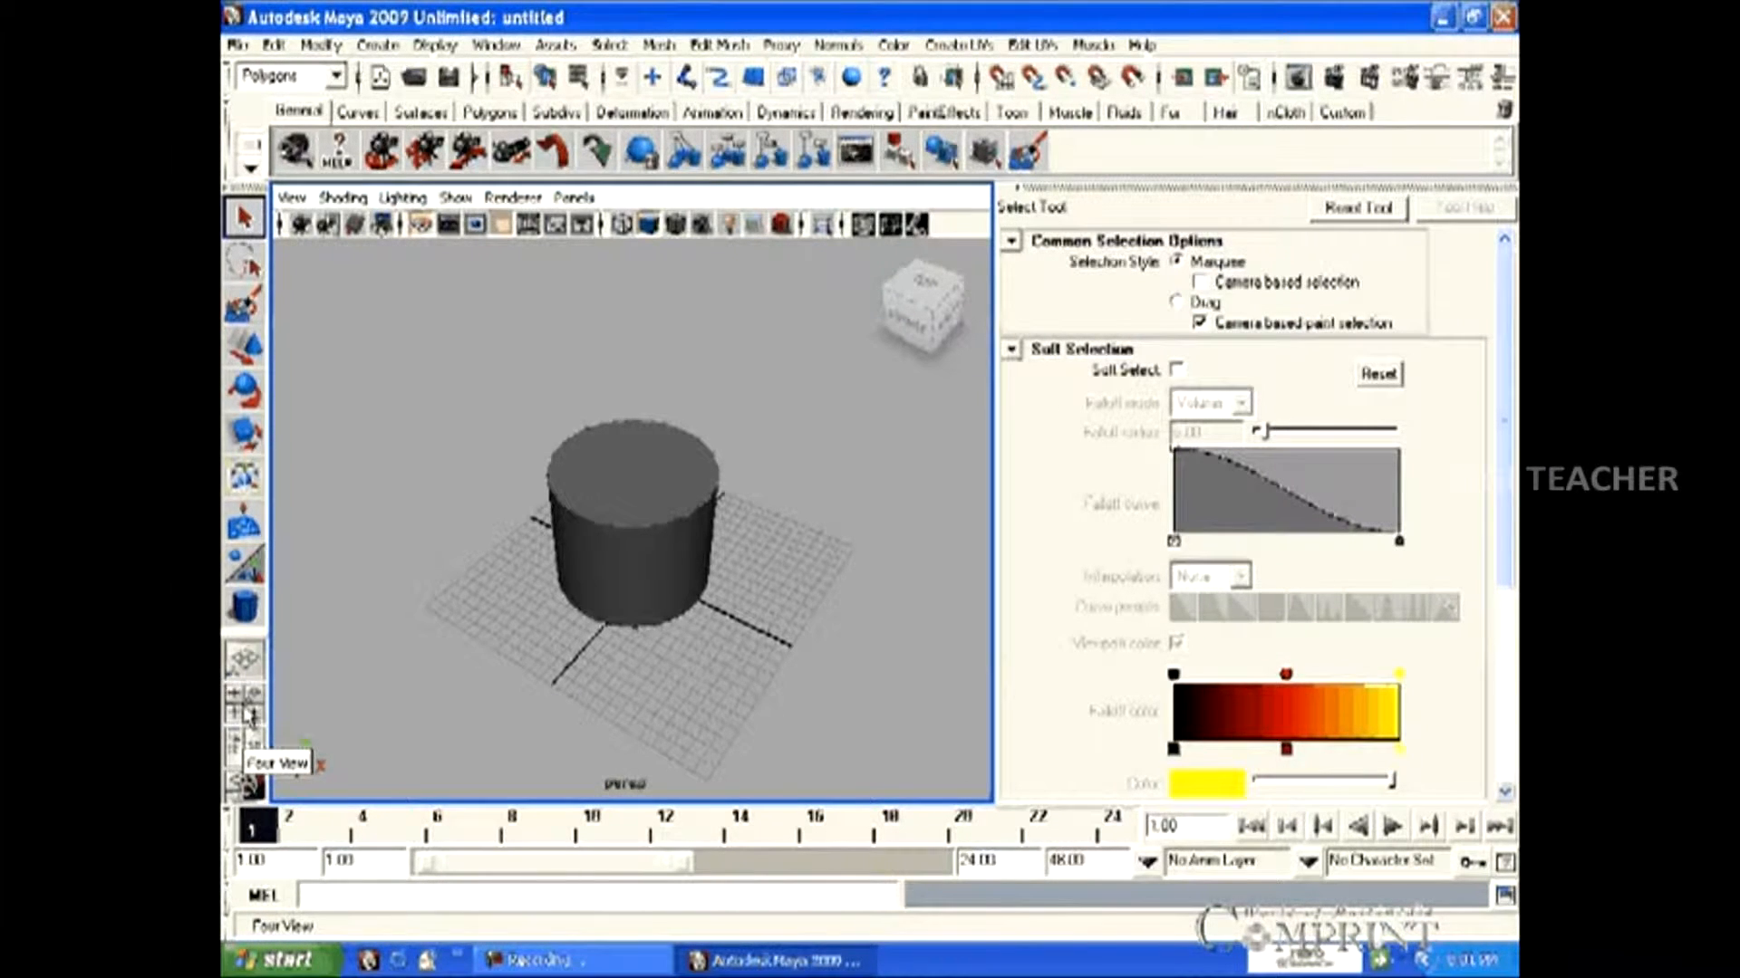
Switch to the four-view layout and frame the cylinder from the top view
left_click(236, 700)
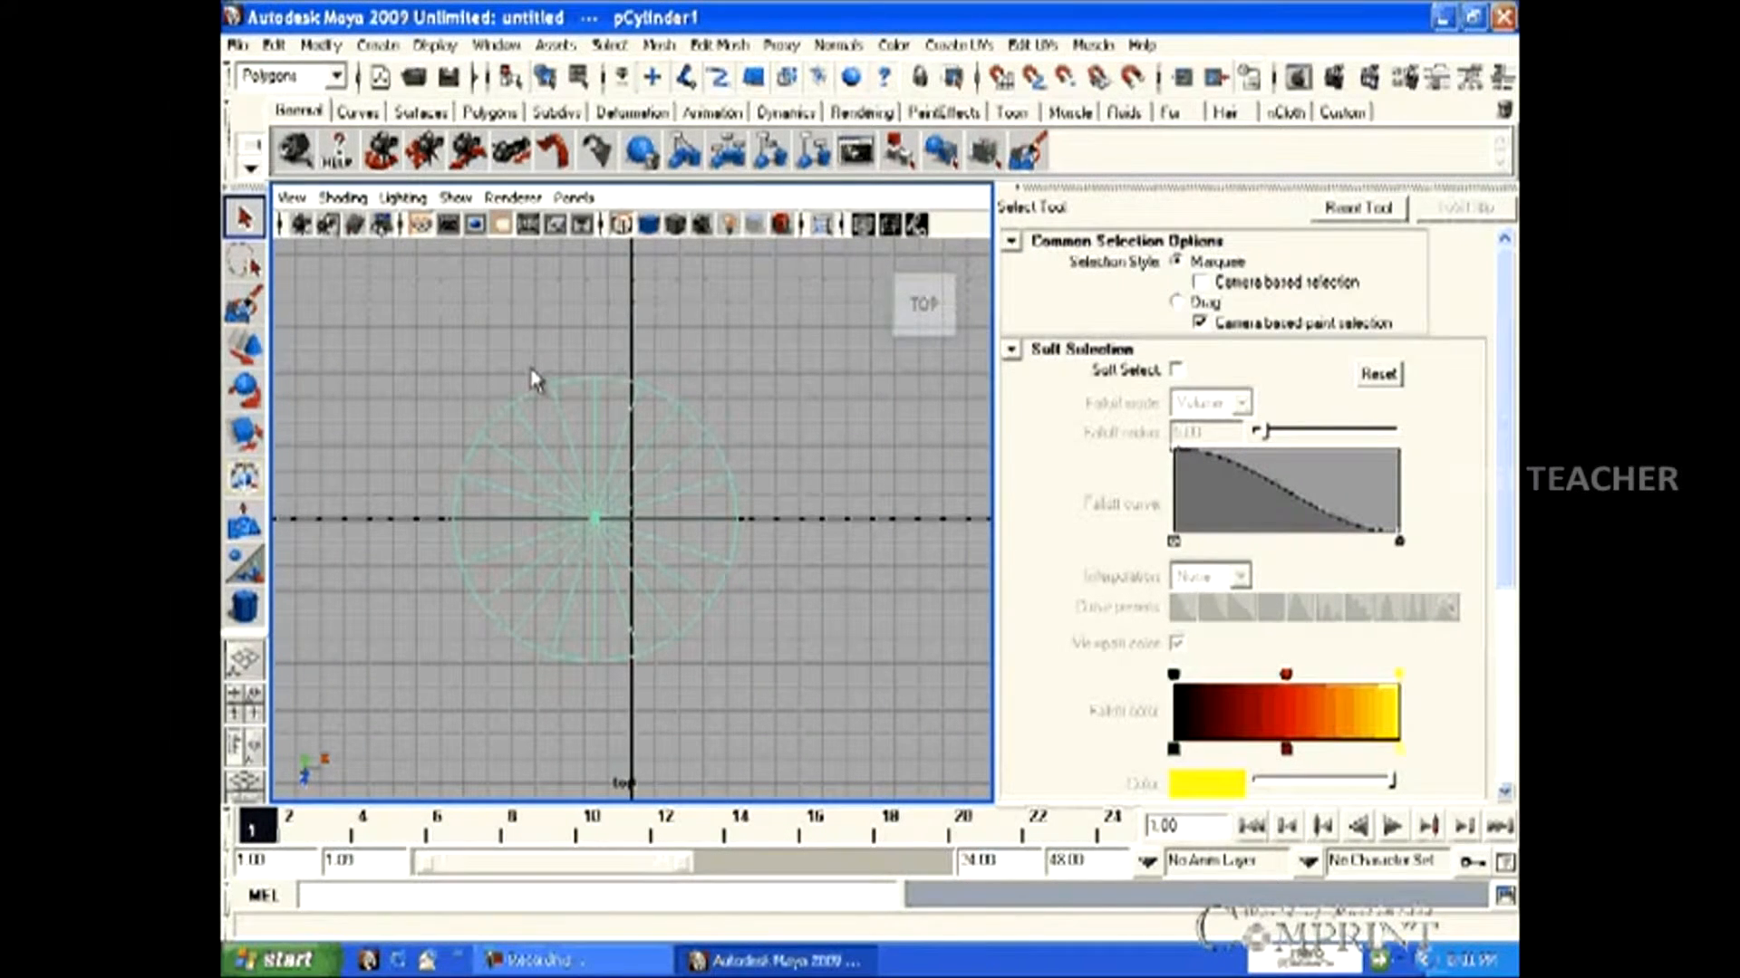
key("space")
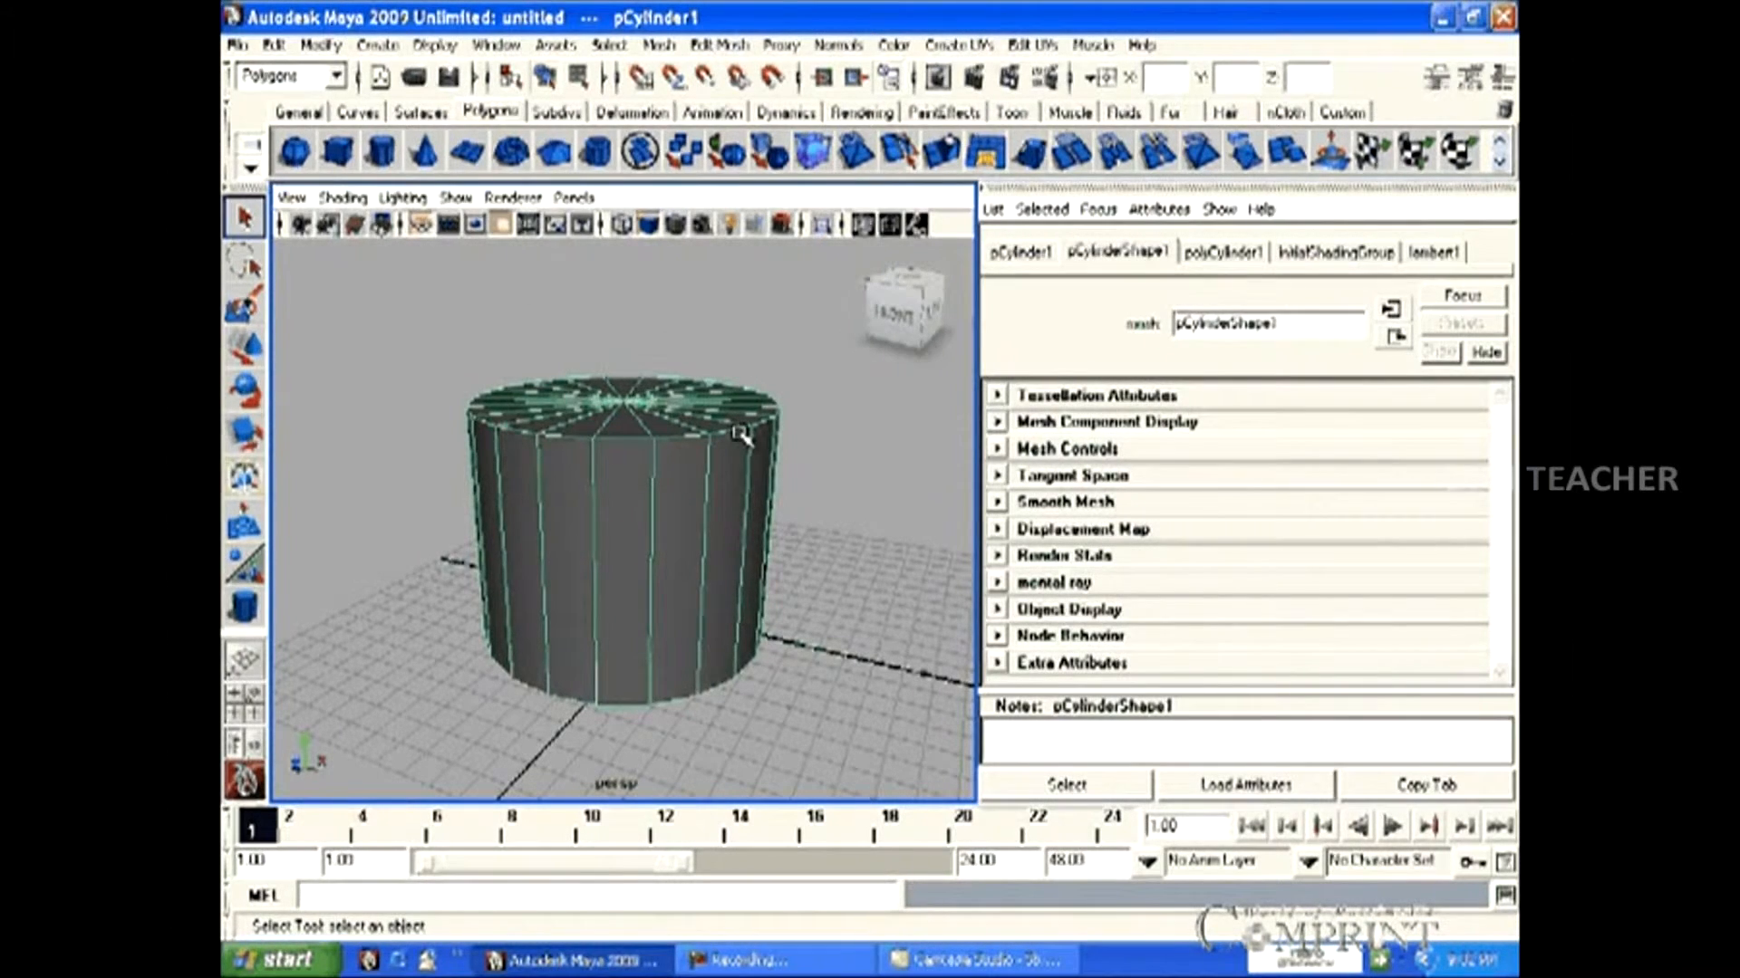
Deselect, then reselect pCylinder1 to show its mesh attributes
left_click(672, 495)
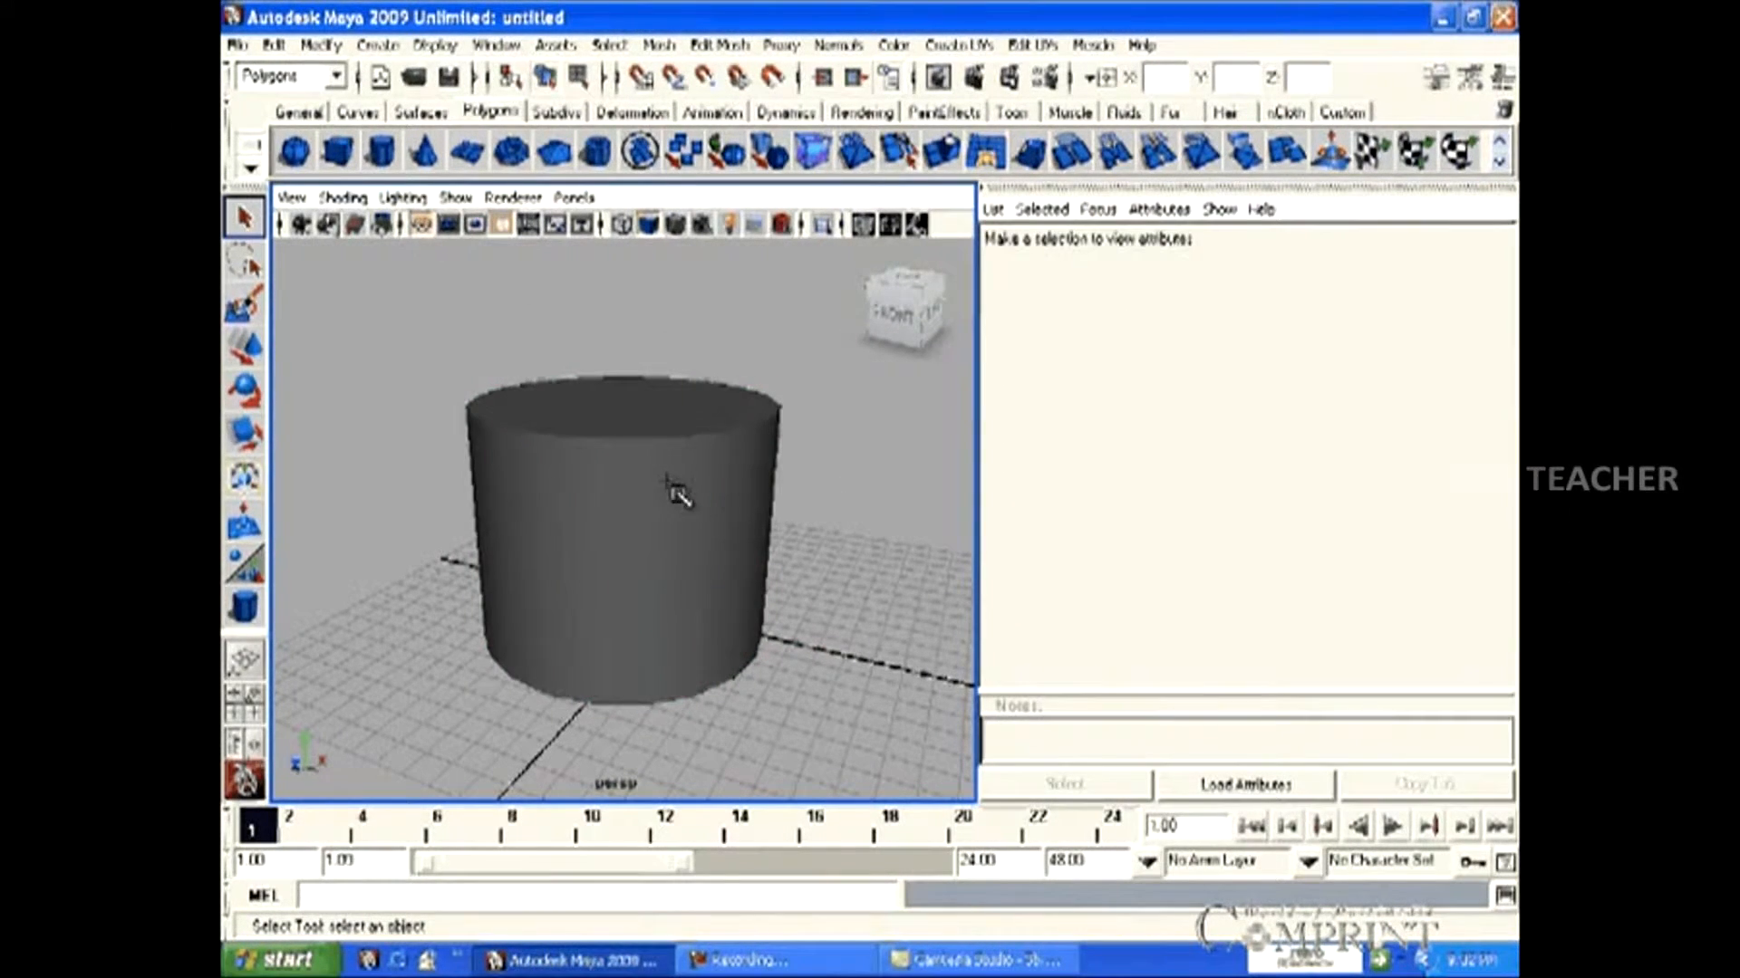
left_click(672, 491)
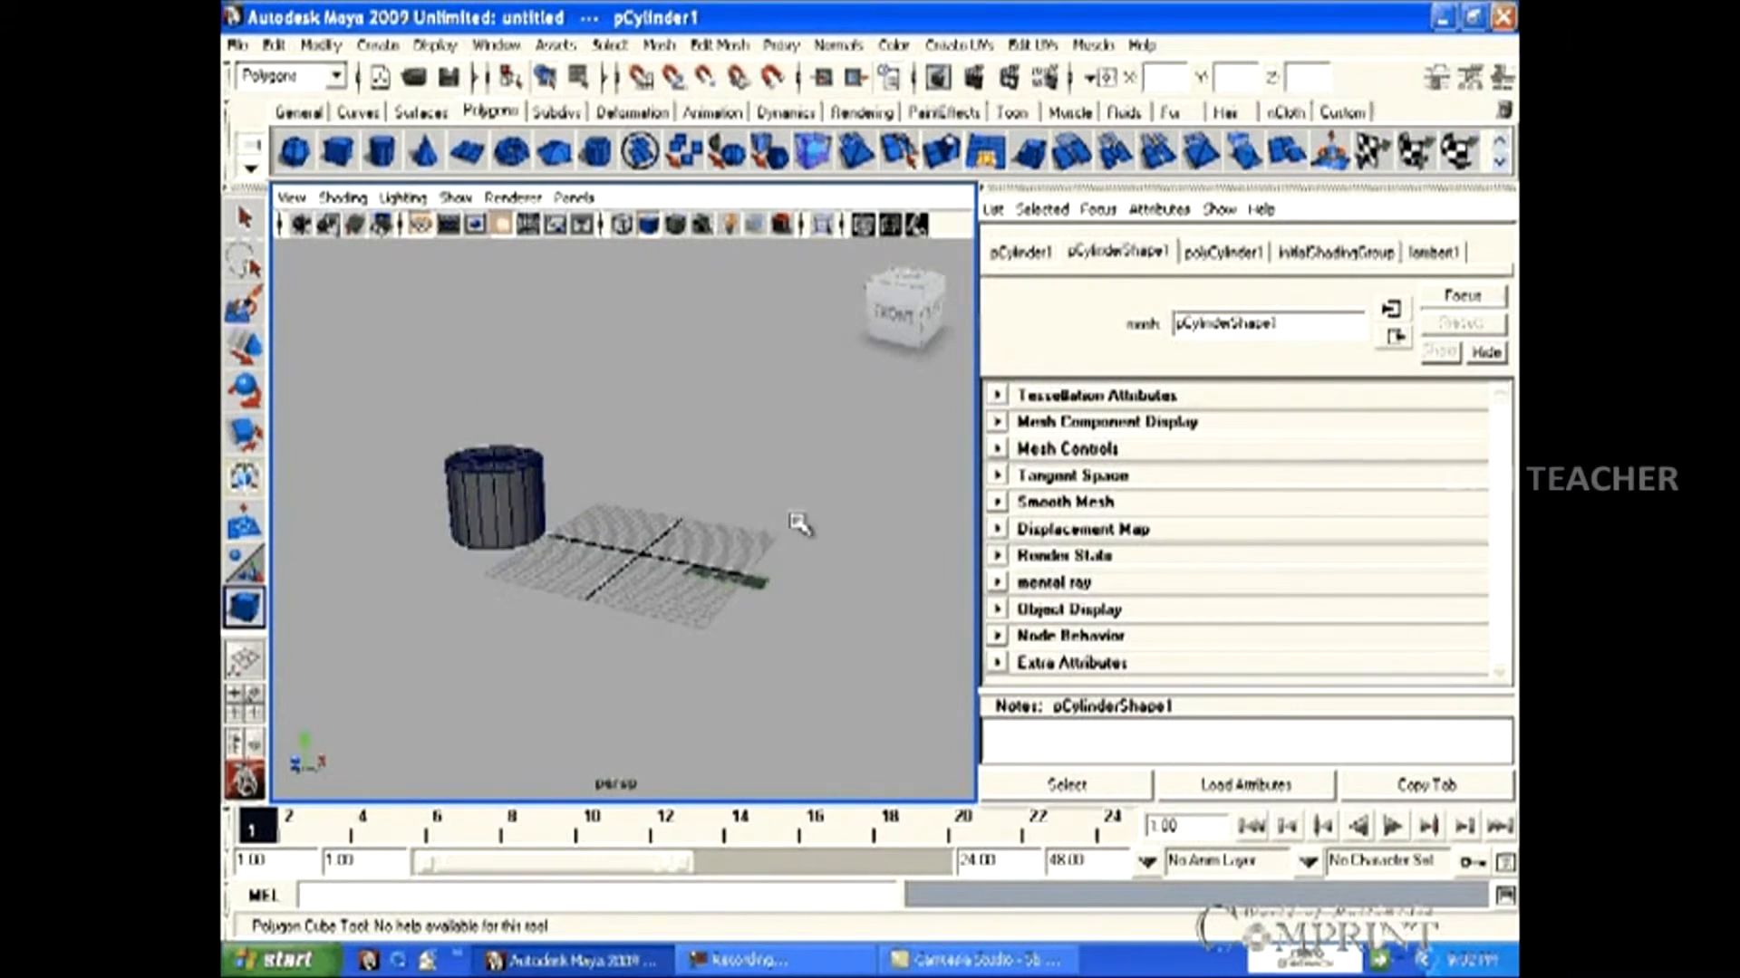
Add a polygon cube, reposition the torus, and add a small polygon sphere
left_click(337, 151)
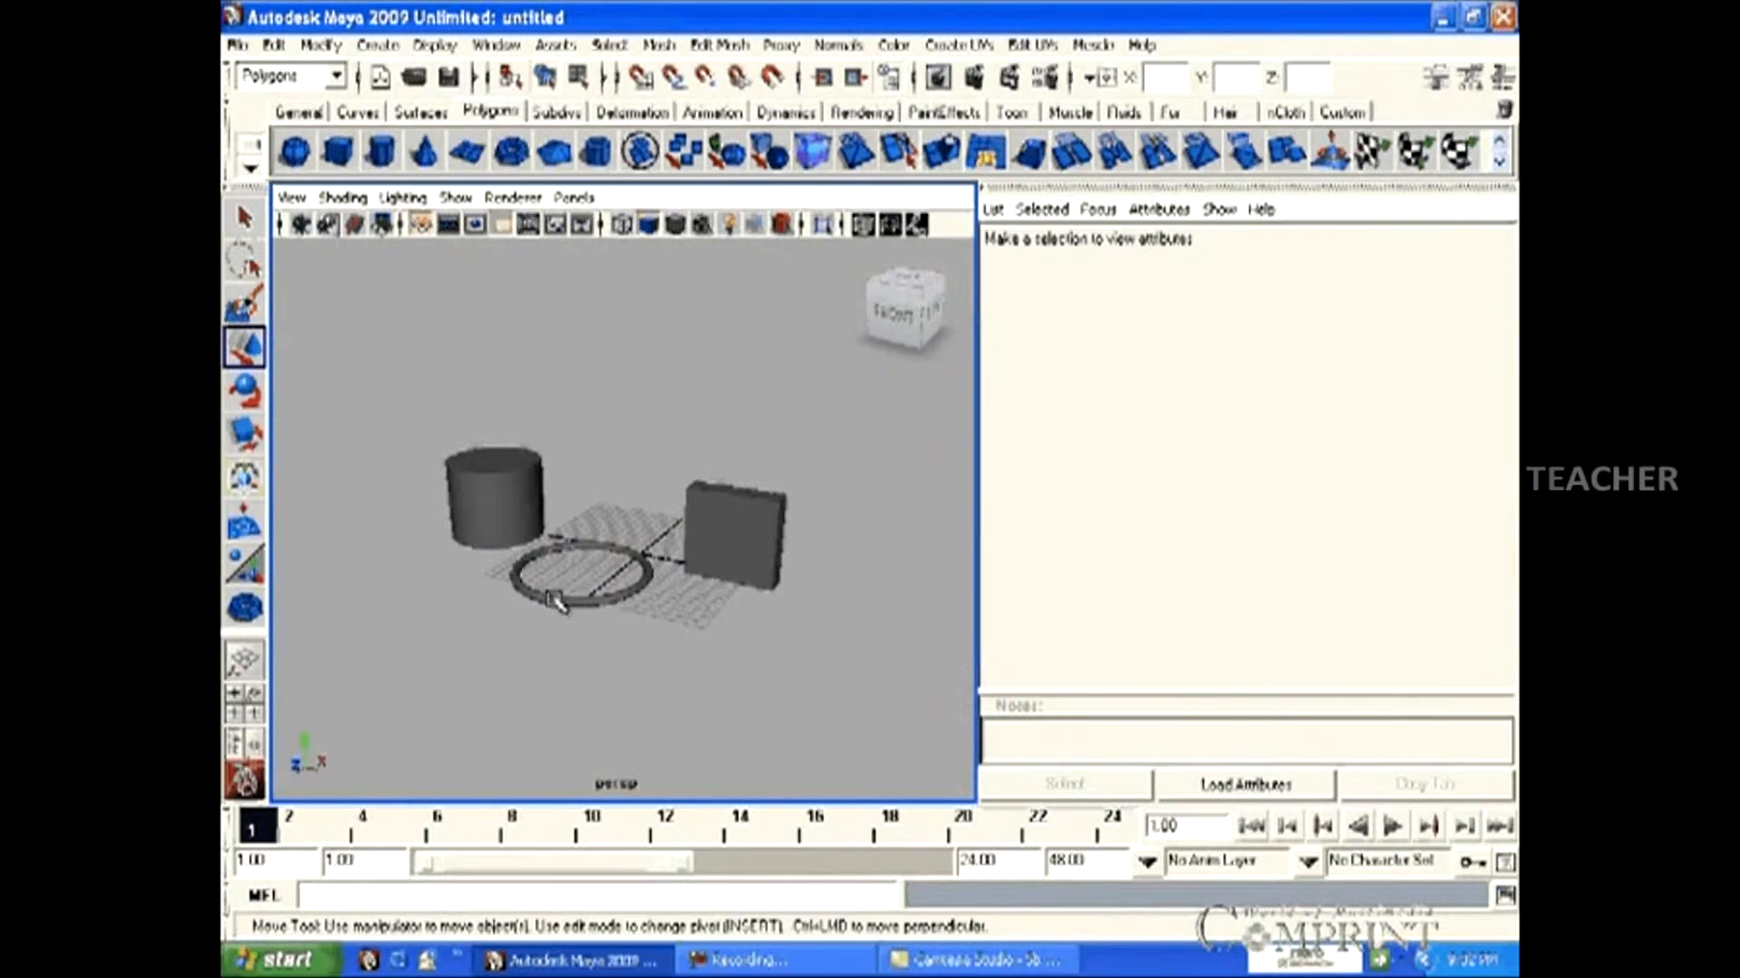
left_click(489, 508)
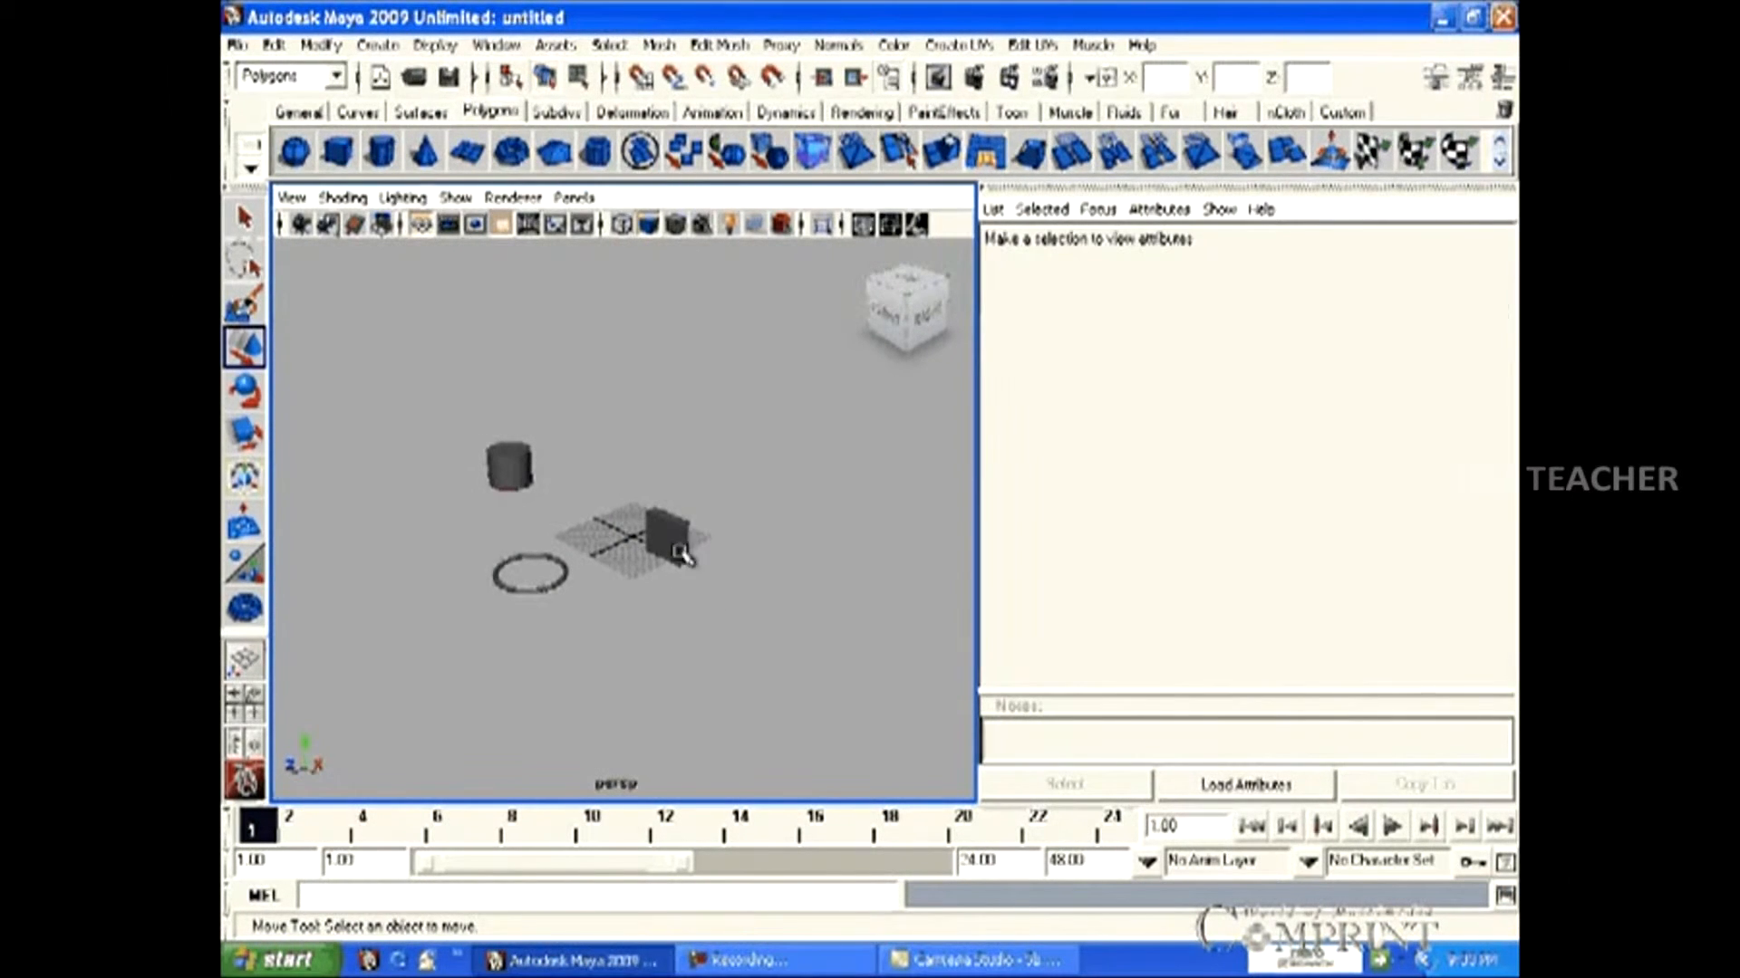
left_click(666, 545)
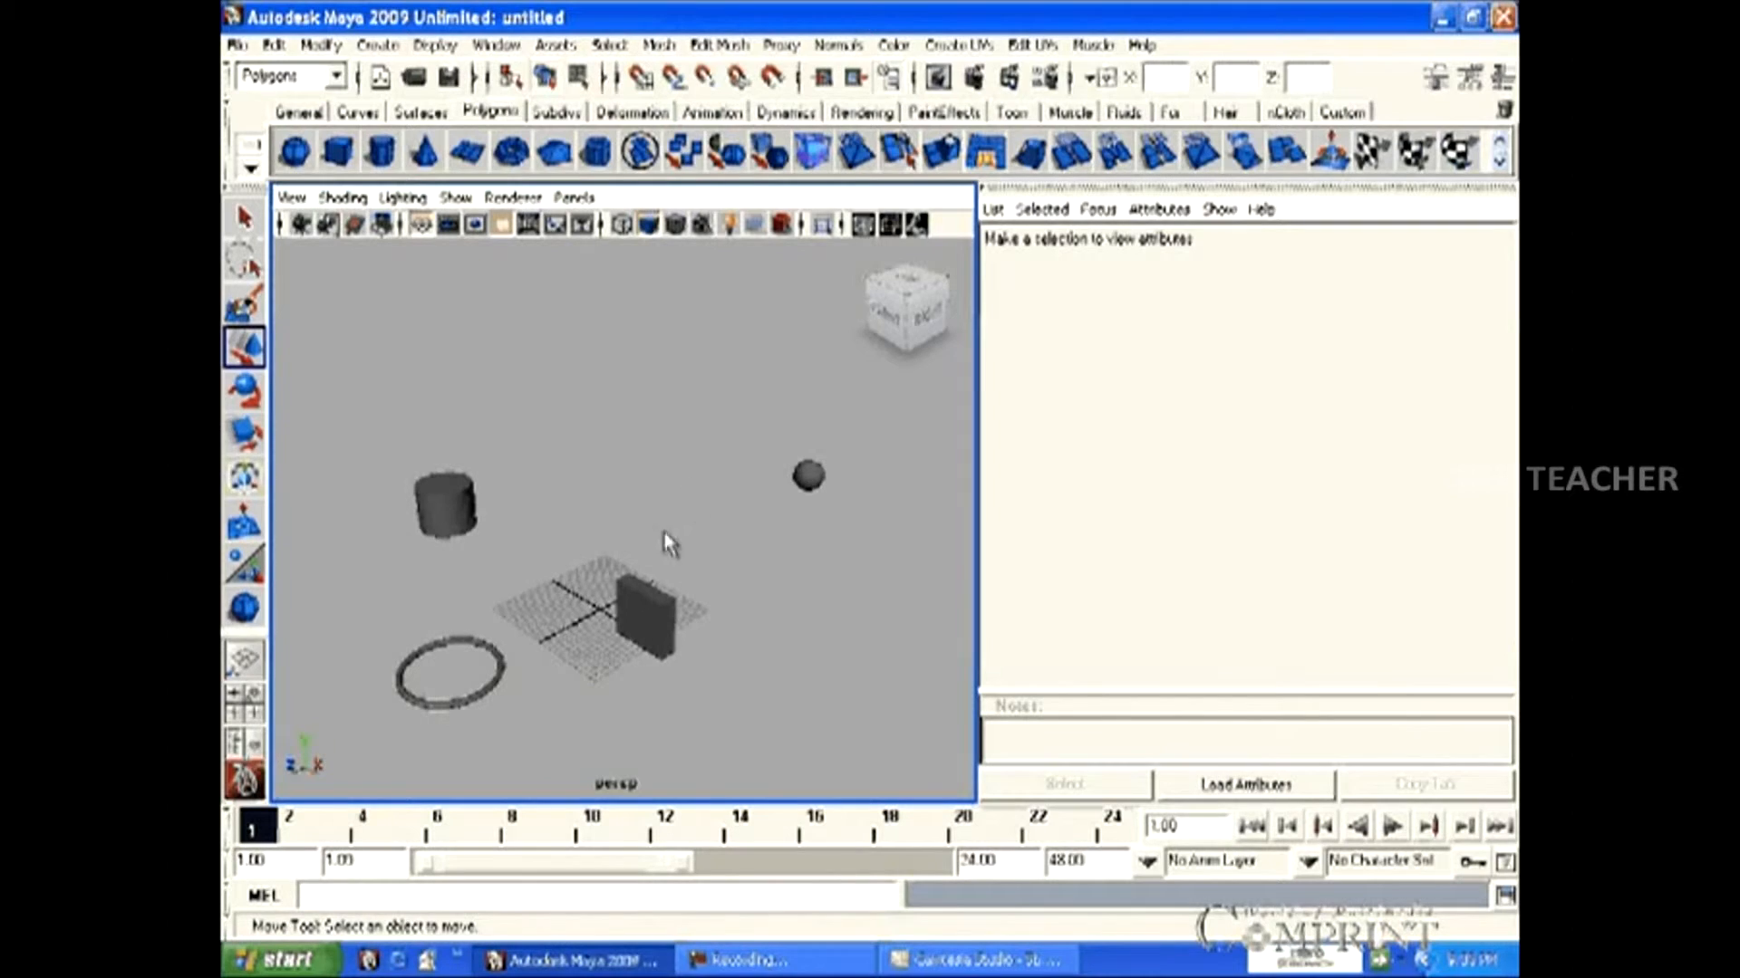
mouse_move(706, 662)
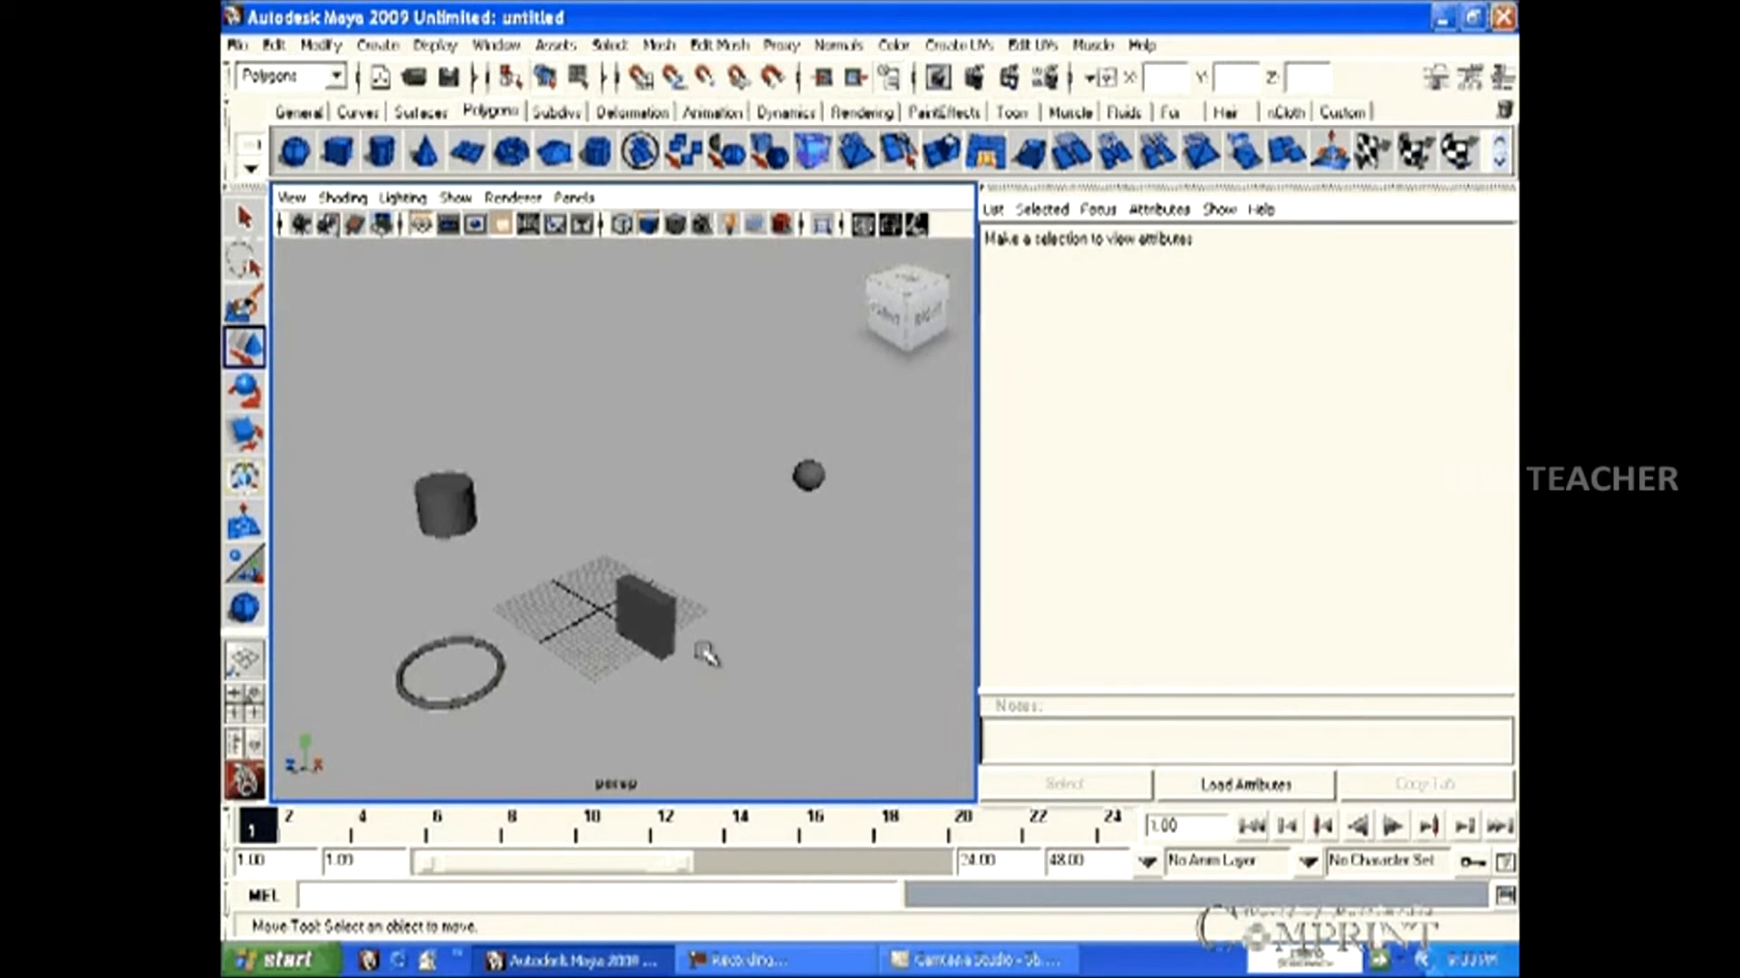